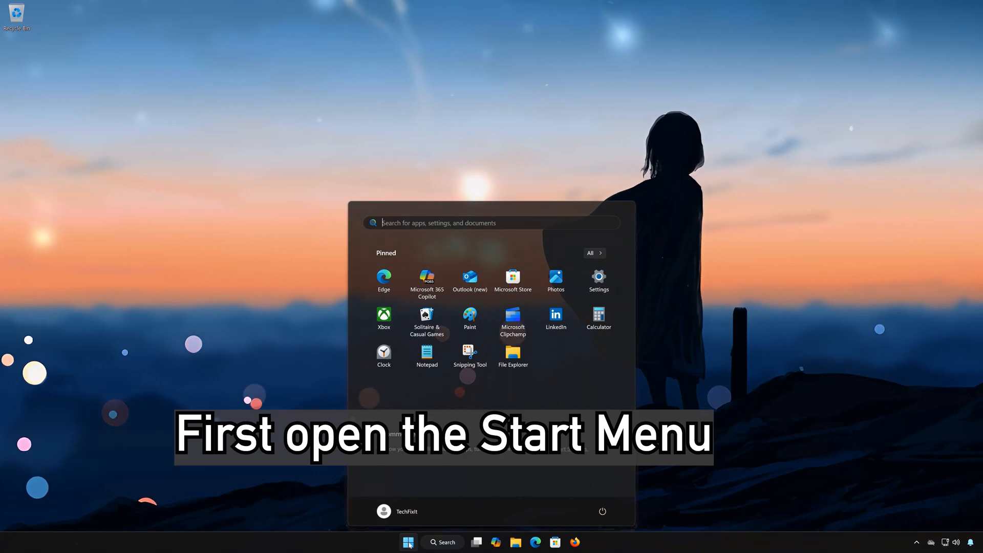
- Search cmd and launch Command Prompt as administrator, approving the UAC prompt
type("cmd")
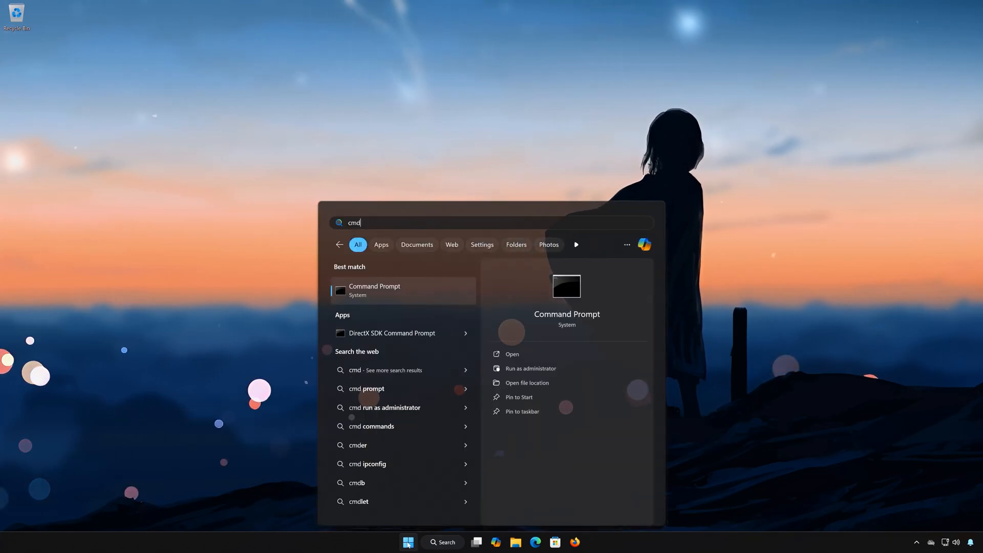
right_click(375, 290)
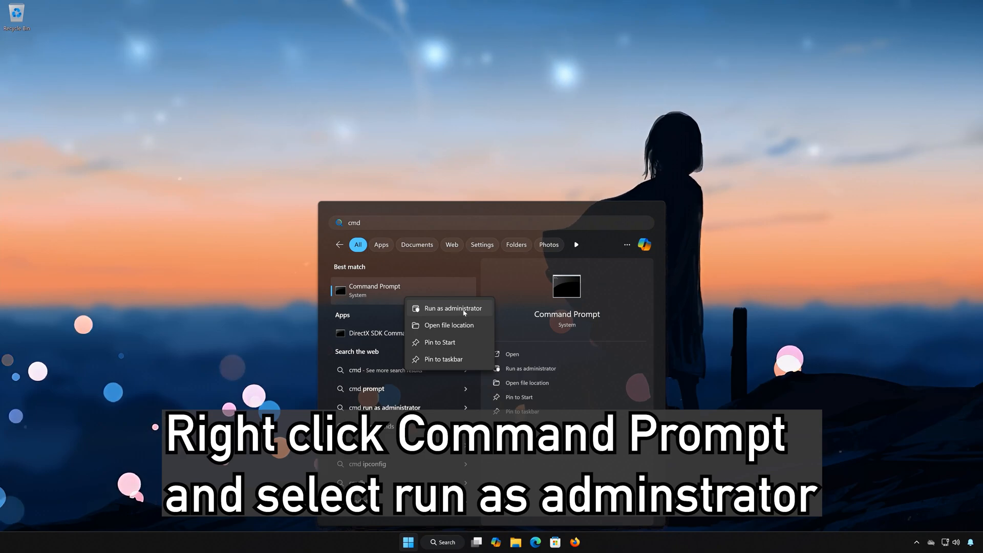
left_click(452, 308)
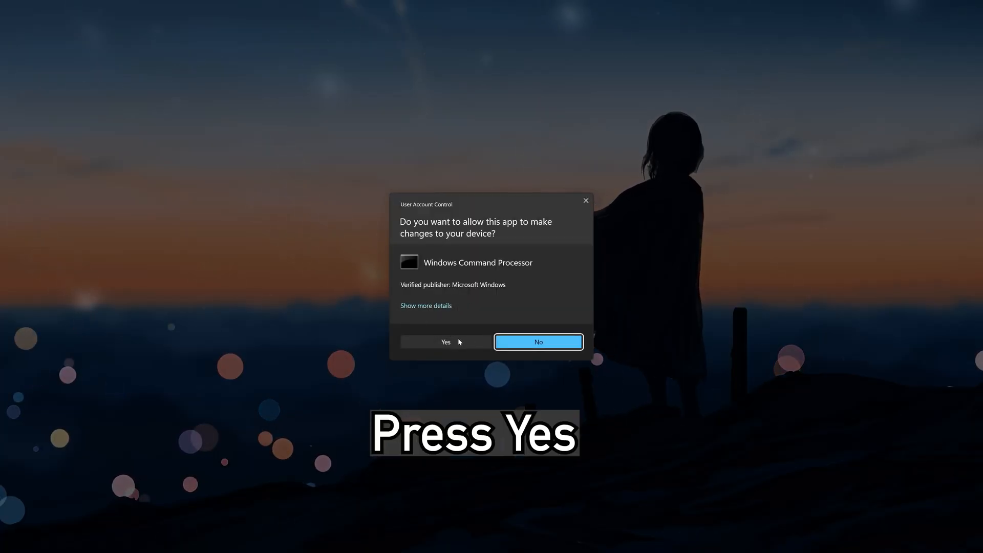
left_click(446, 342)
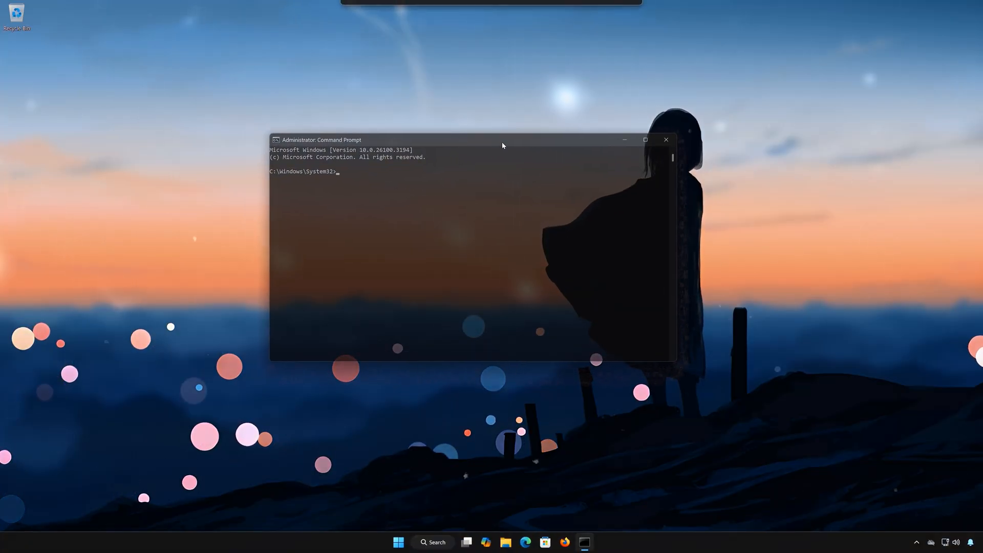
- Run sfc /scannow to repair corrupt system files, then exit the Command Prompt
type("sfc")
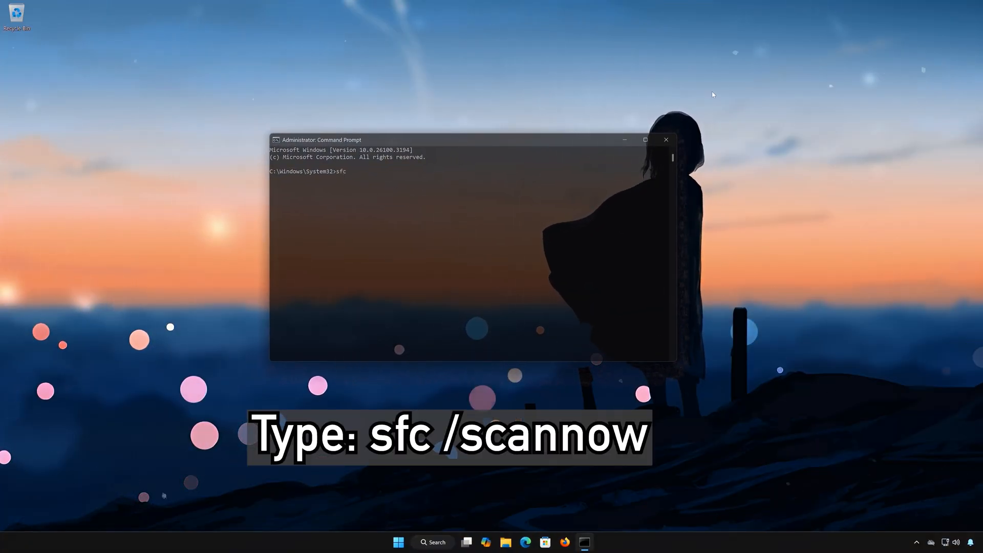
type("/")
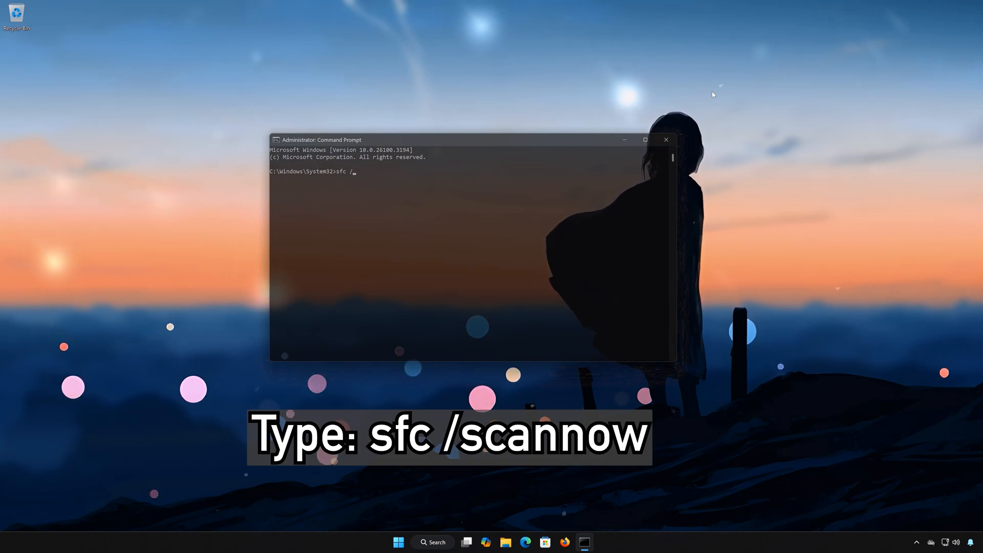
type("scannow")
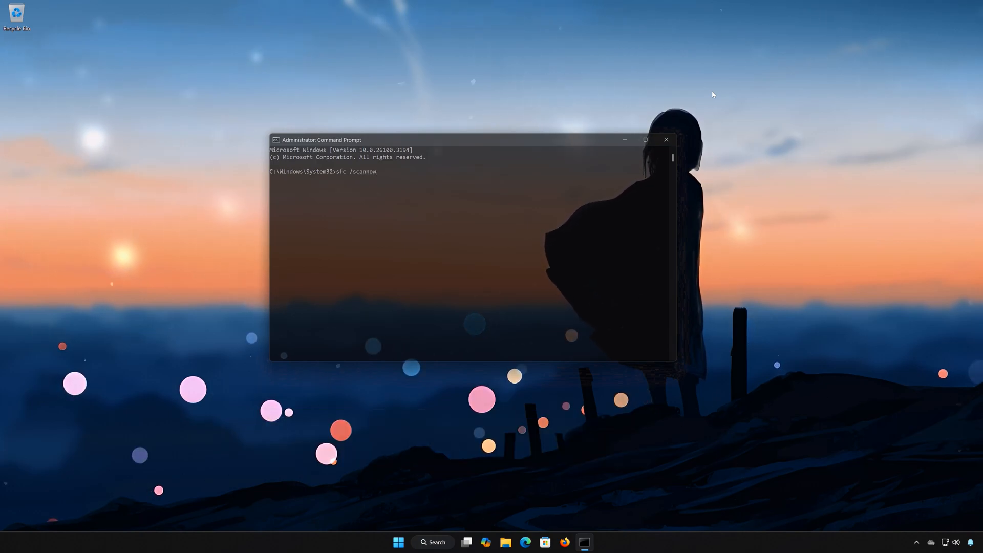
key("enter")
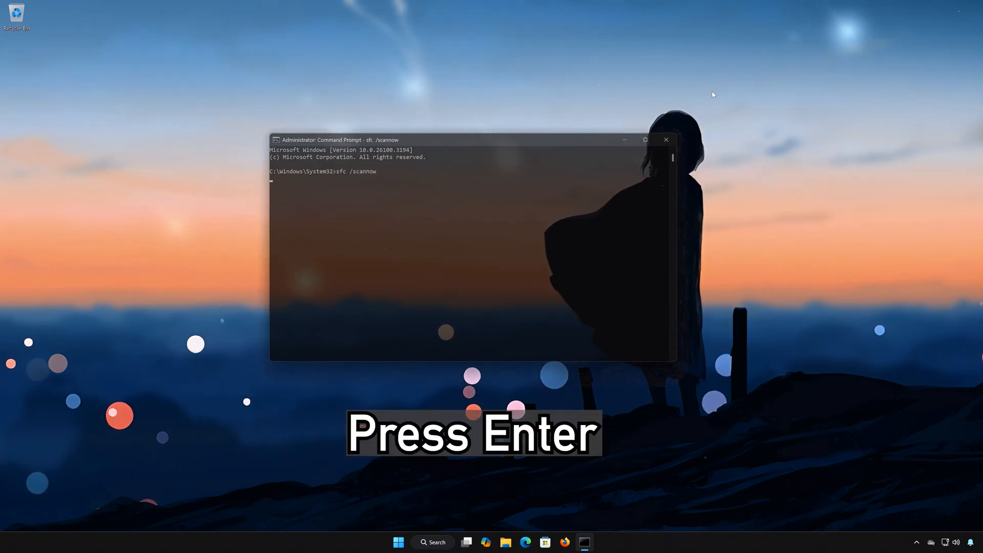
key("enter")
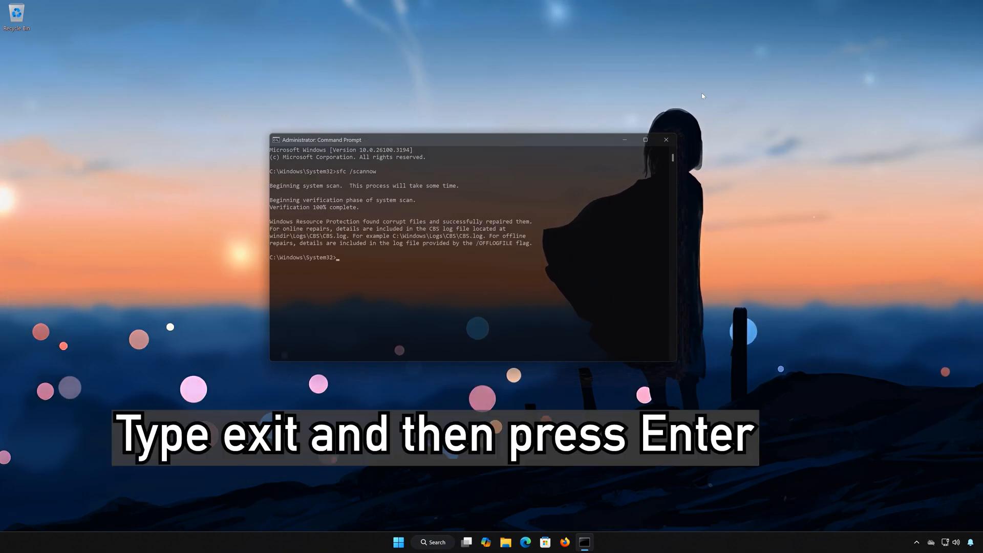
type("ex")
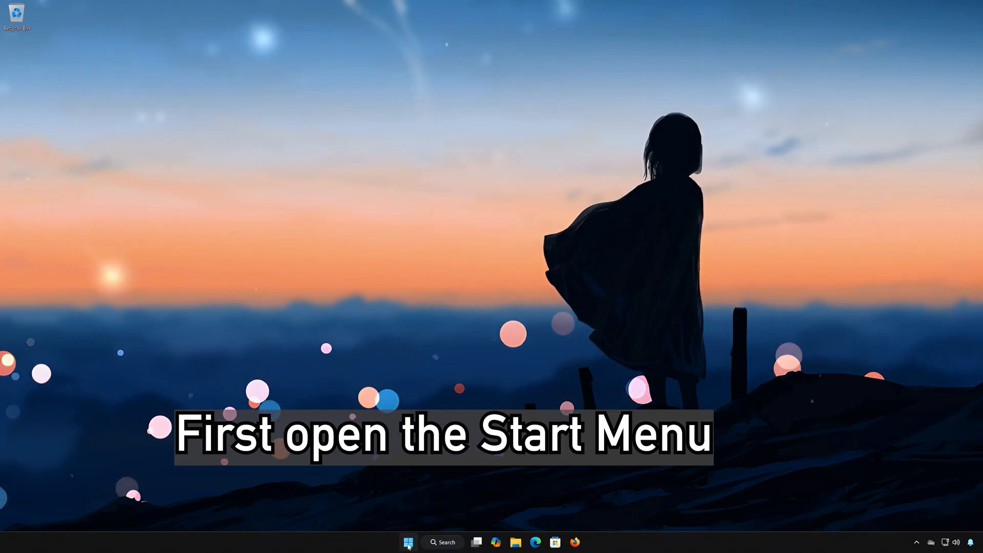
- Go to Settings > System > Troubleshoot > Other troubleshooters and run the Windows Update troubleshooter
left_click(408, 542)
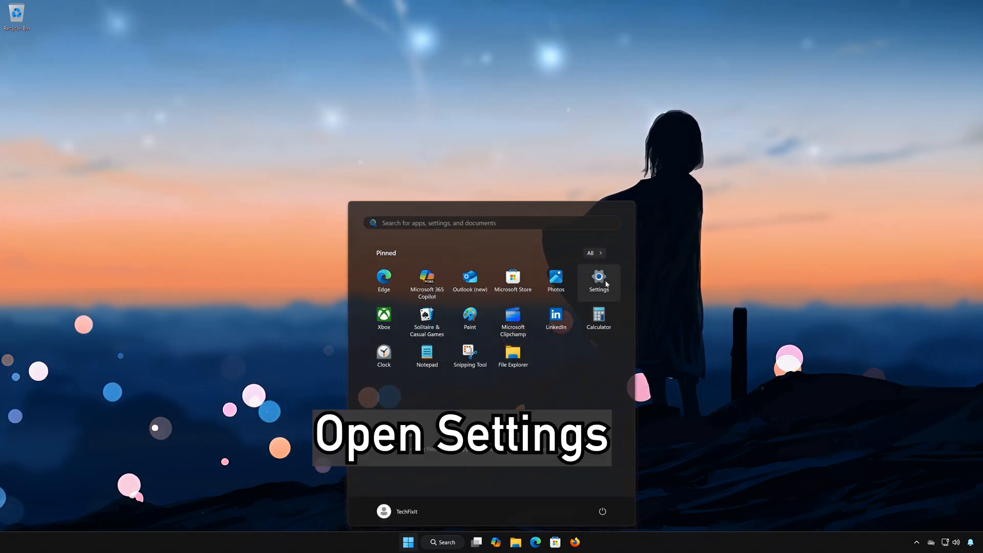
left_click(598, 280)
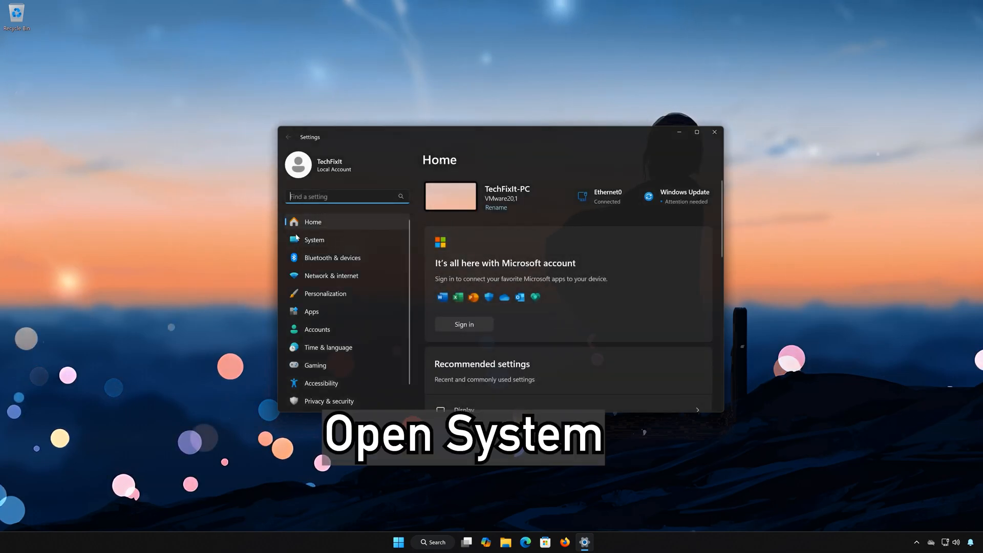
mouse_move(344, 240)
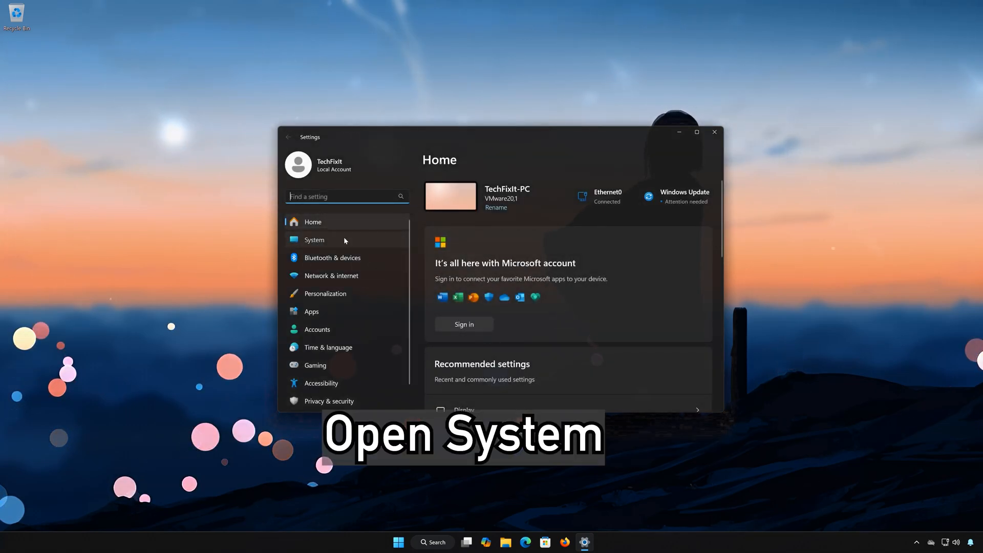
left_click(314, 240)
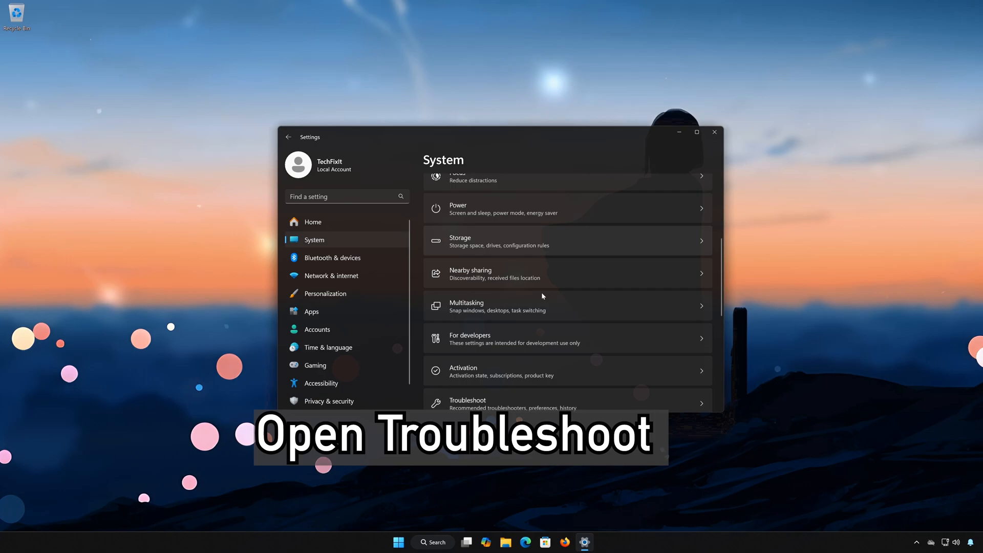
scroll("down", 3)
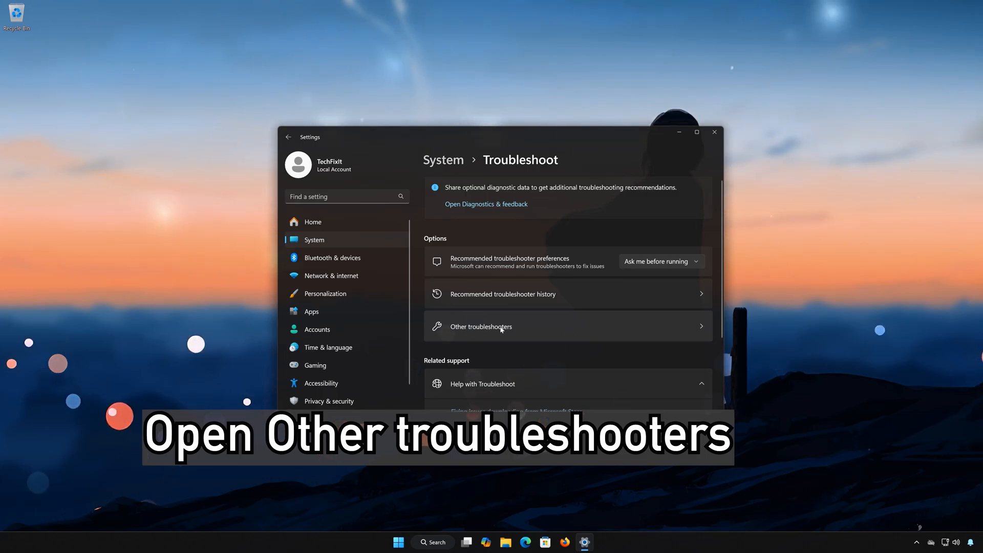
left_click(480, 325)
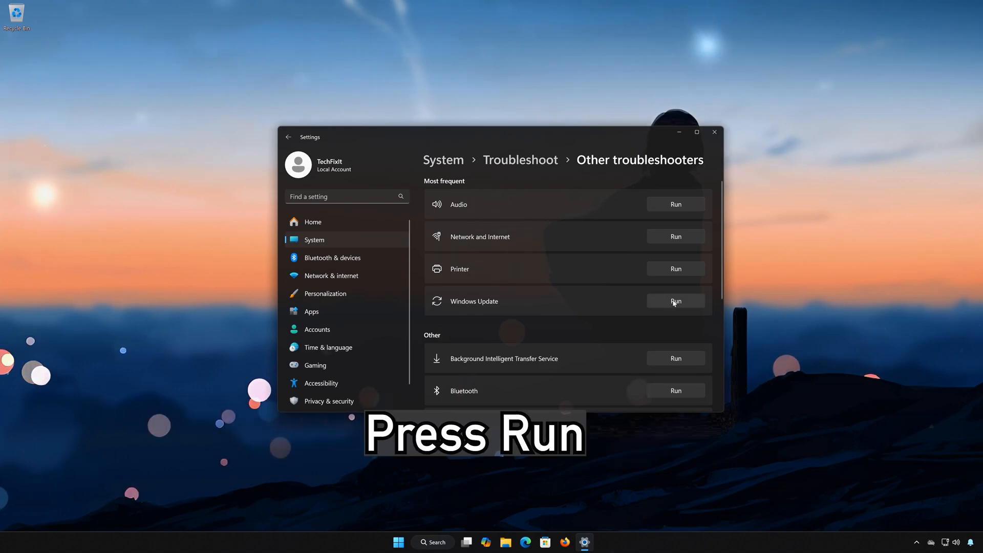
left_click(674, 302)
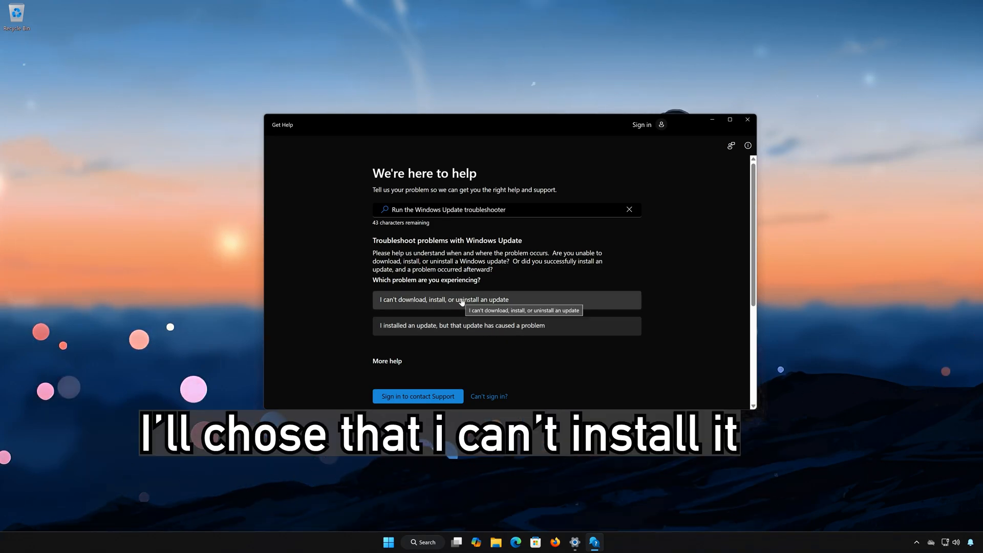
- Report that updates can't be installed and allow the automated diagnostic to run
left_click(505, 299)
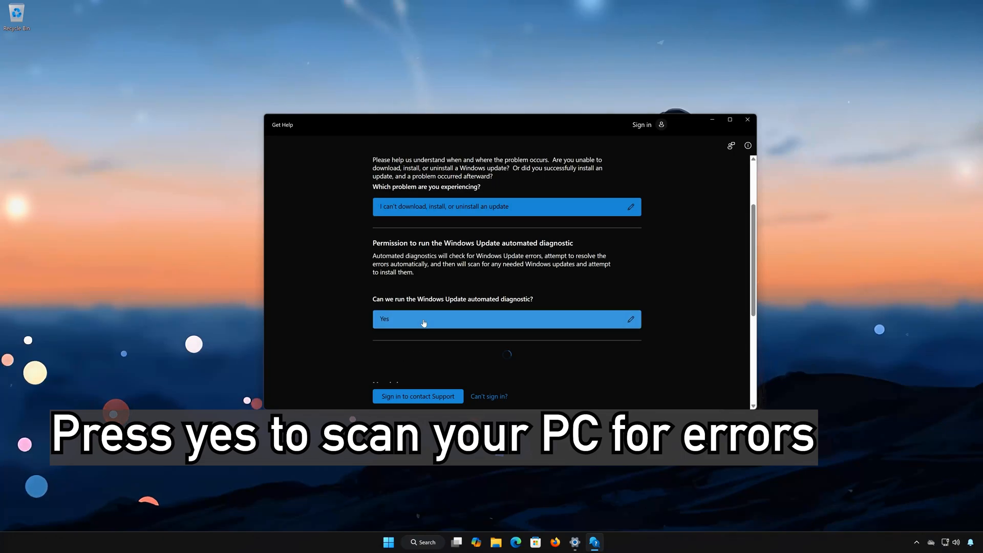
left_click(505, 319)
type("cmd")
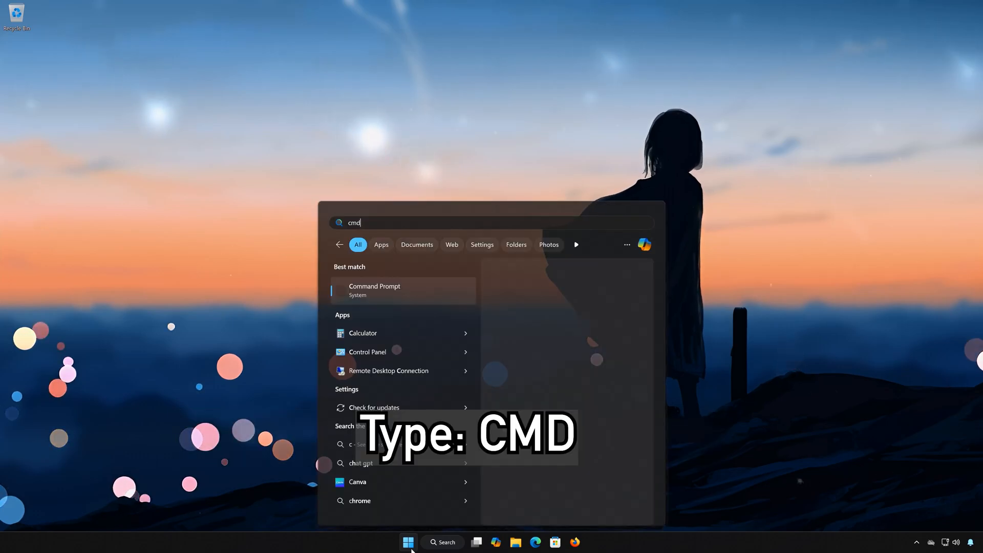
- Launch Command Prompt as administrator again from the cmd search result, approving UAC
right_click(374, 290)
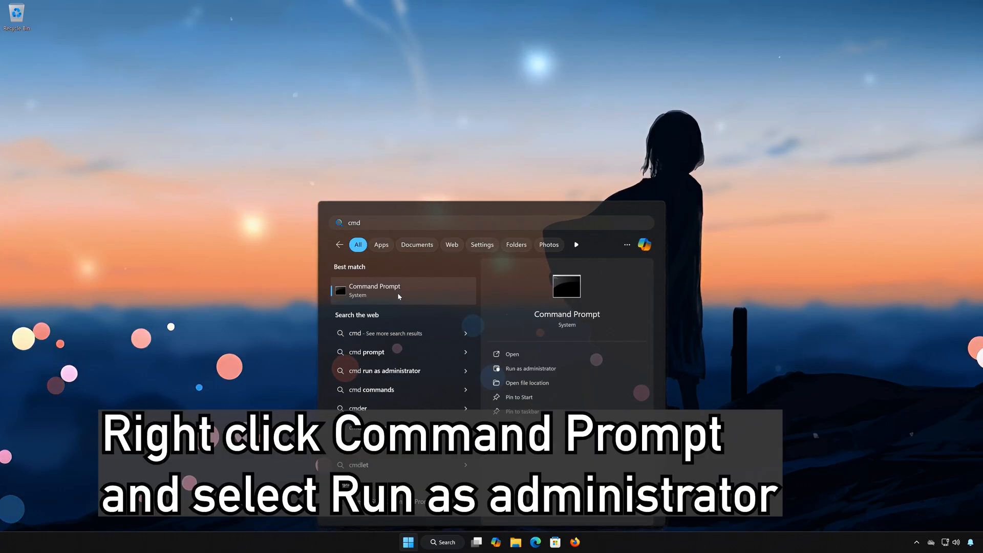
right_click(402, 290)
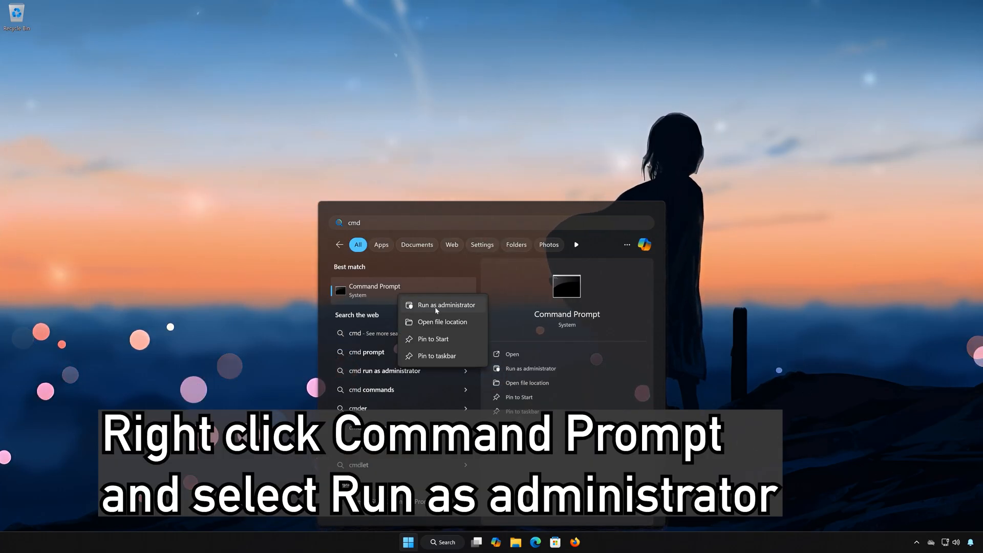
left_click(445, 305)
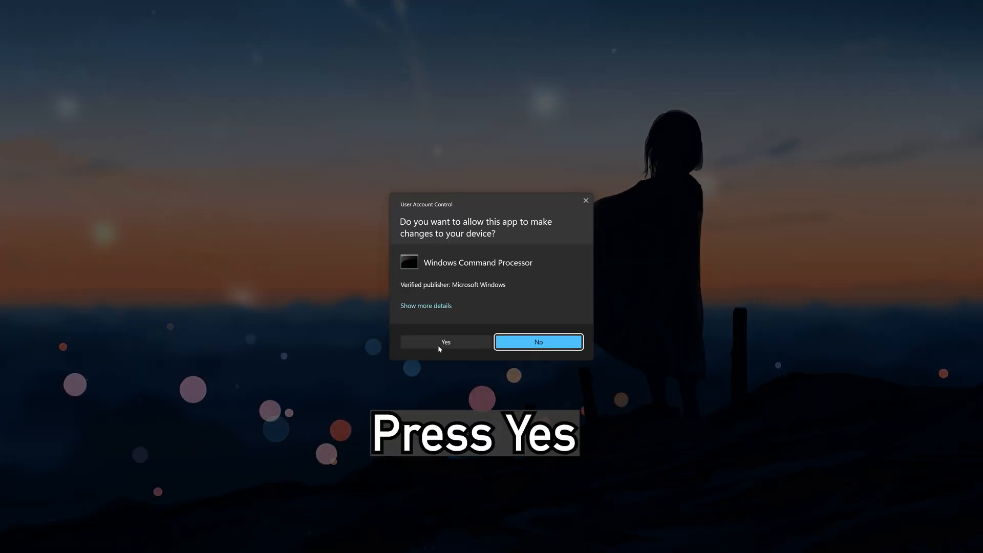
left_click(446, 342)
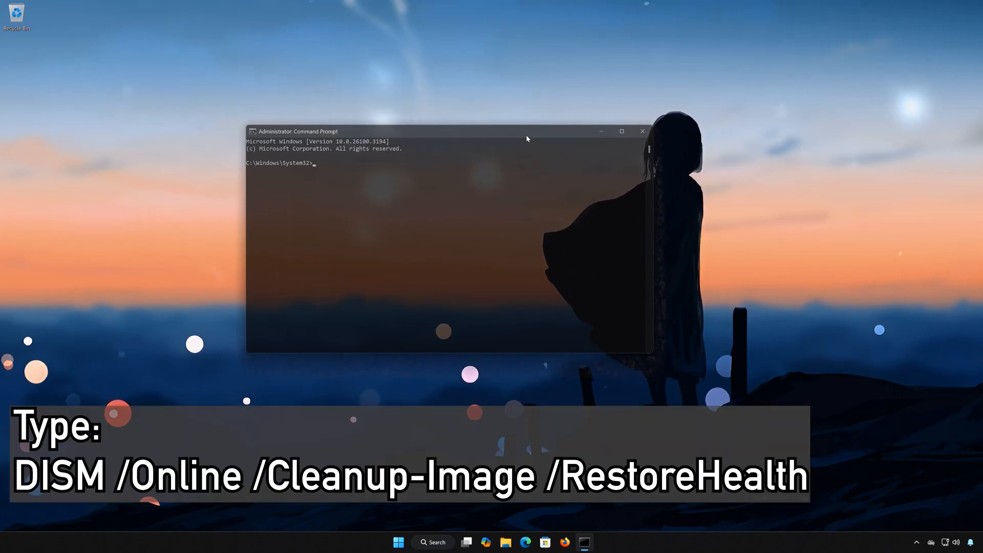
- Run DISM /Online /Cleanup-Image /RestoreHealth to 100%, then close the Command Prompt
type("DISM")
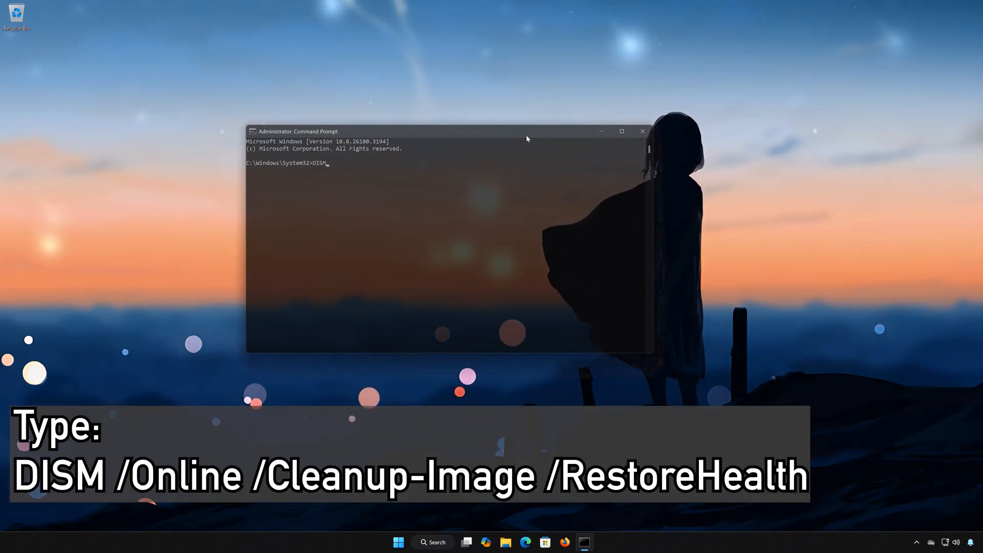
type("/Online /Cleanup-Image /")
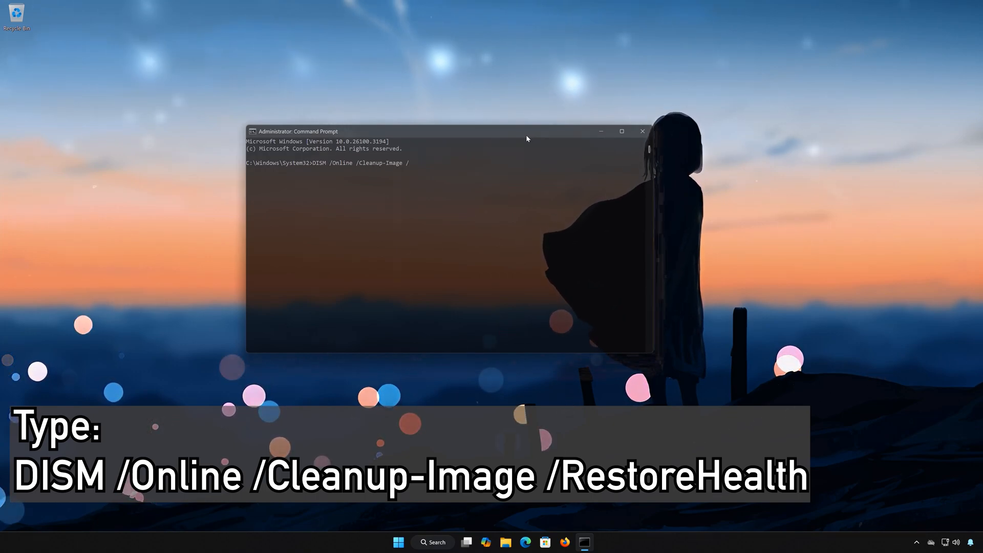
type("RestoreHealth")
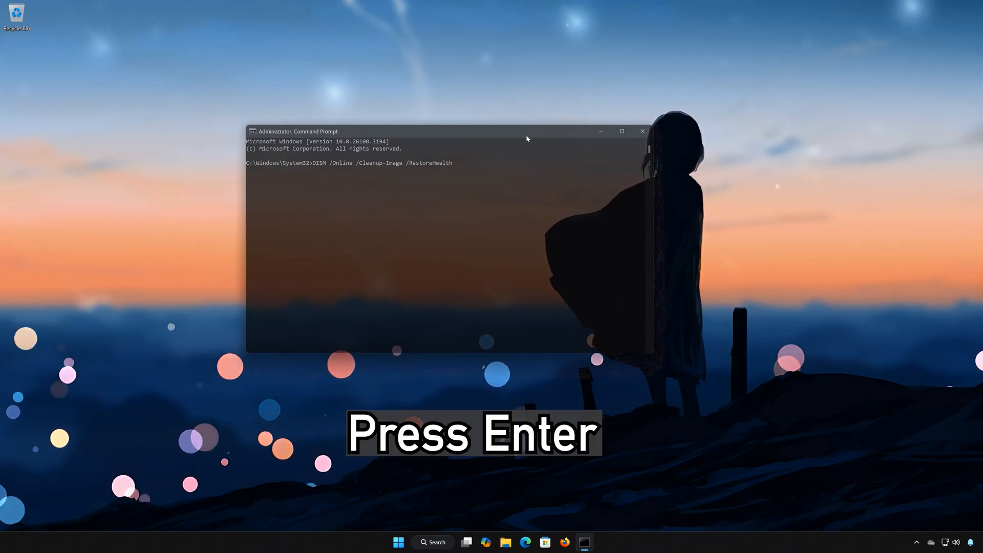
key("Enter")
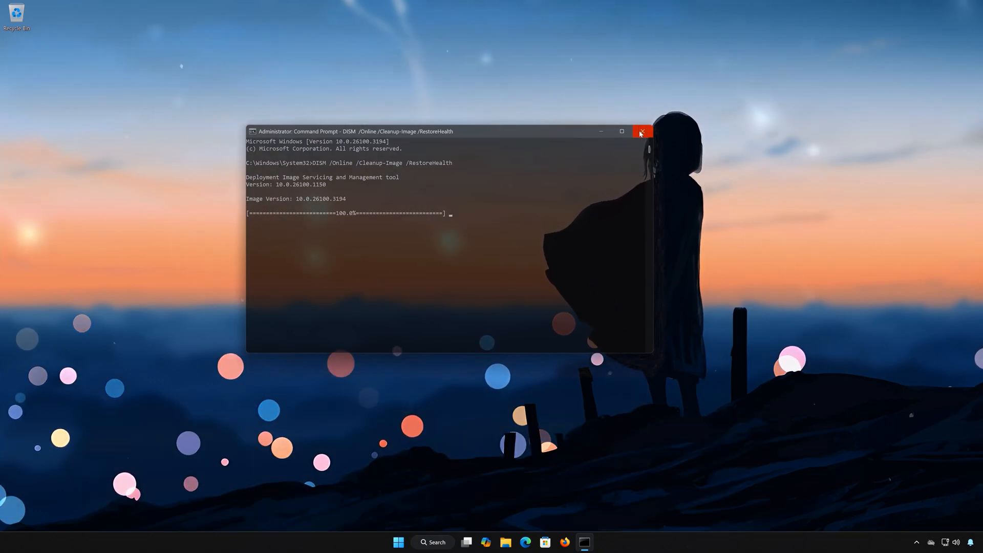
left_click(641, 133)
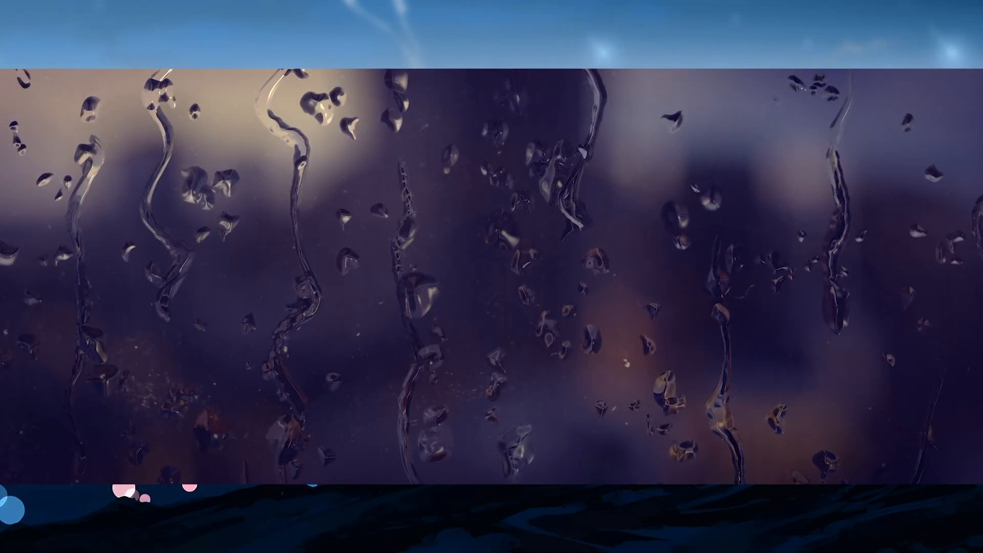
left_click(409, 541)
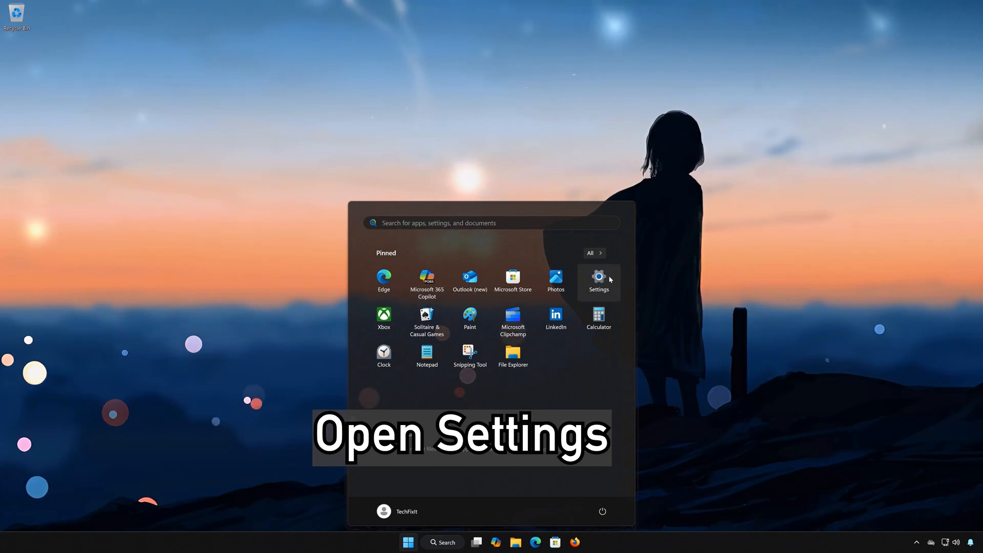
- Go to Settings > System > Troubleshoot > Other troubleshooters and run the Background Intelligent Transfer Service troubleshooter
left_click(597, 281)
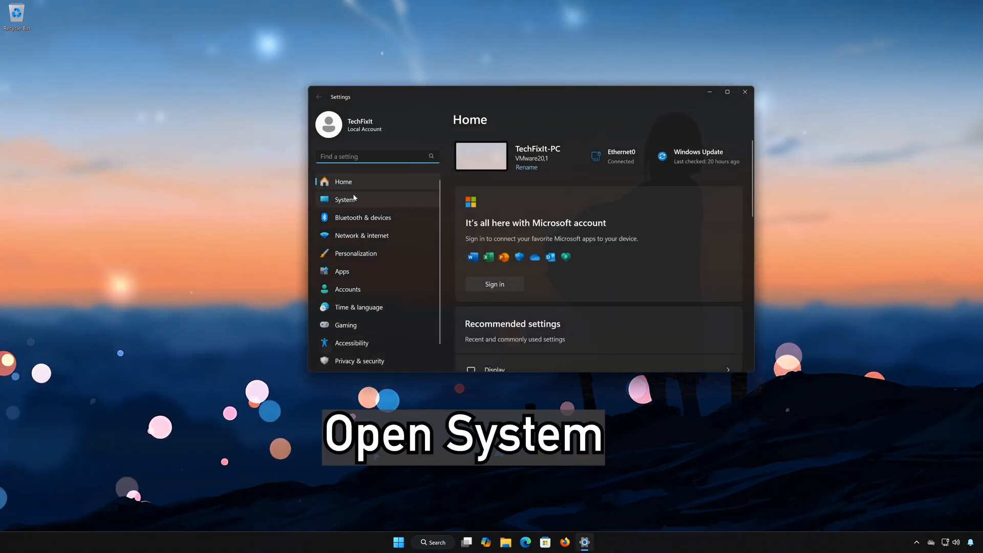
left_click(345, 199)
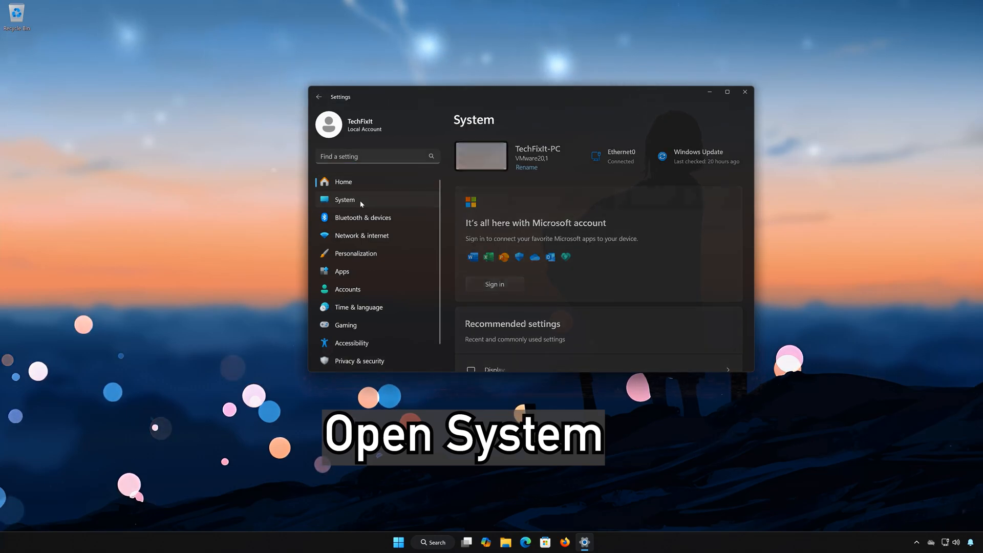
scroll("down", 3)
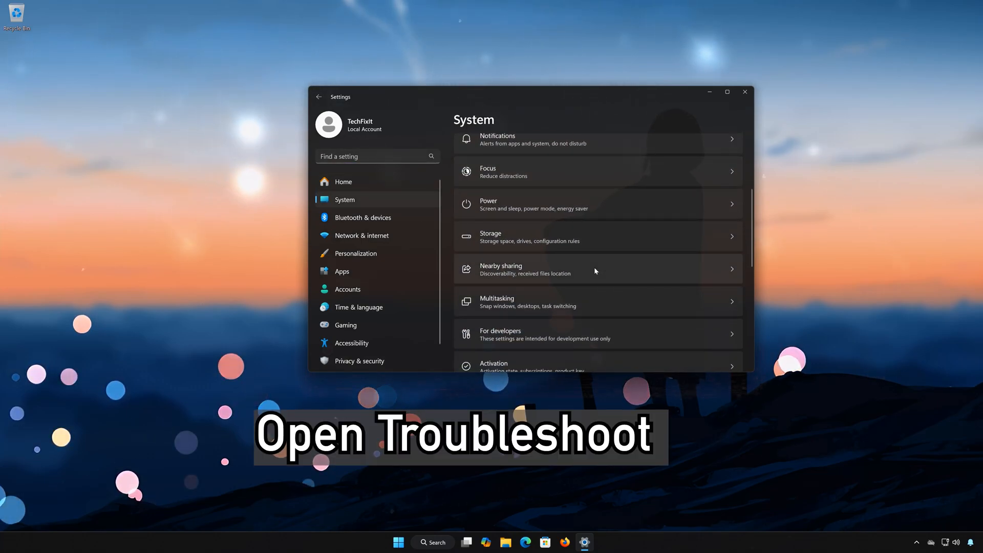
scroll("down", 3)
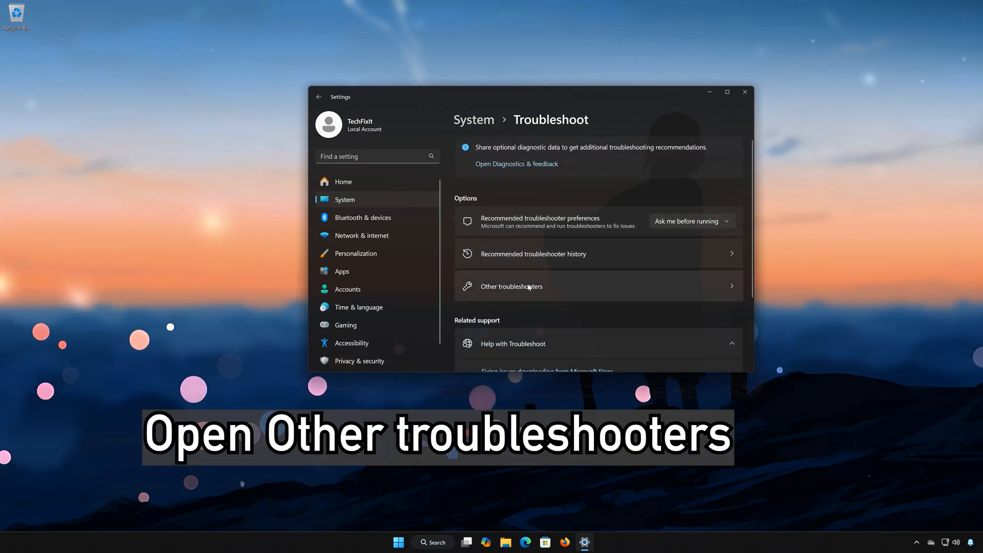
left_click(511, 287)
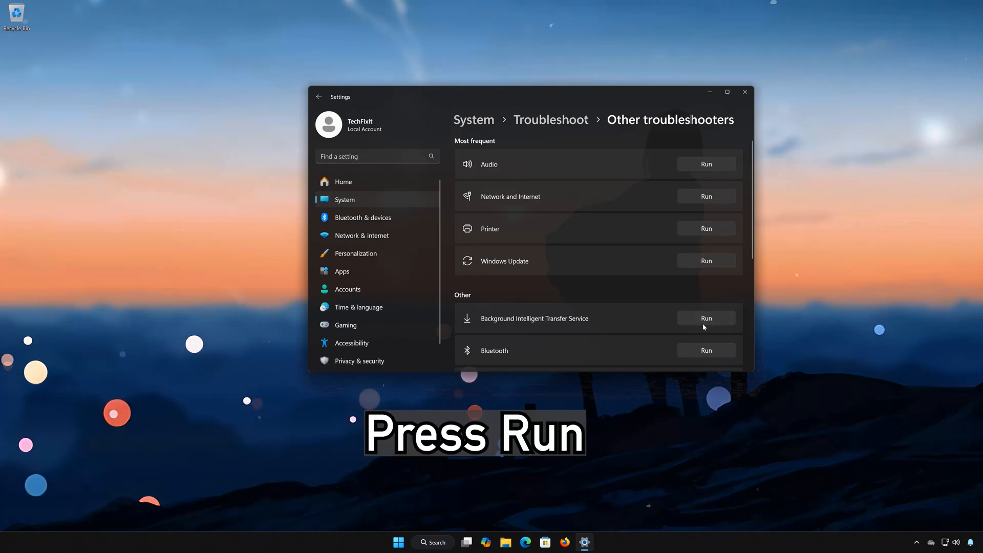
left_click(706, 318)
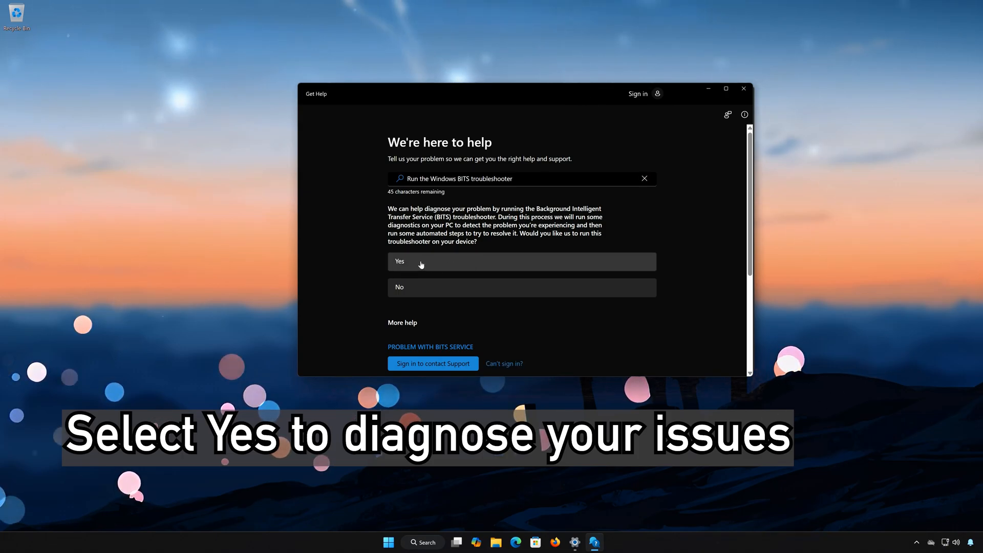
mouse_move(440, 265)
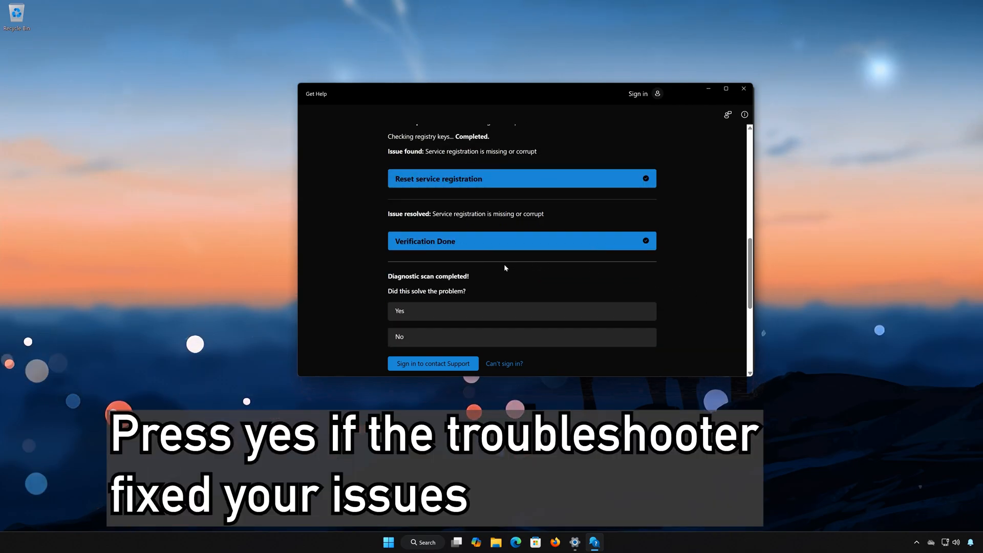
mouse_move(424, 316)
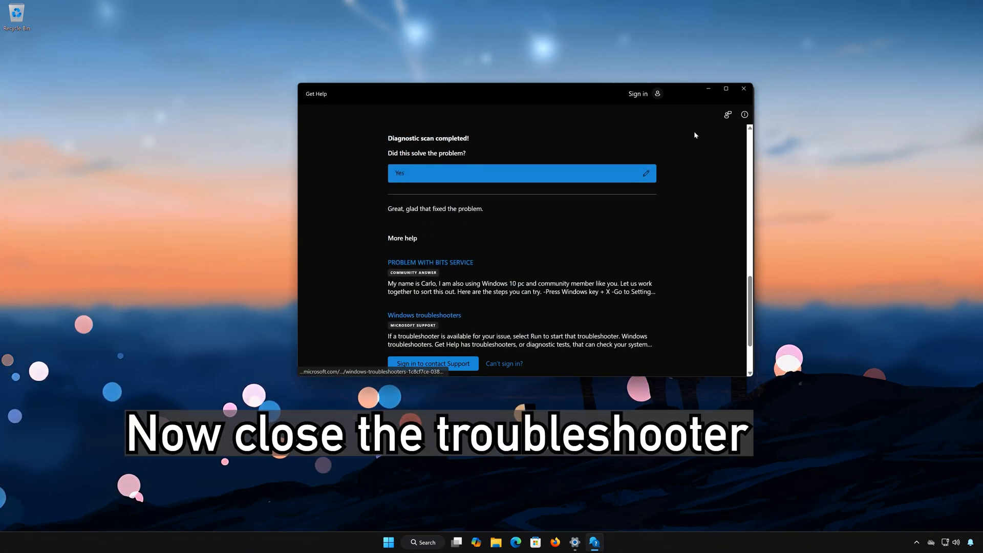
- Close the finished BITS troubleshooter and Settings, returning to the desktop
left_click(745, 94)
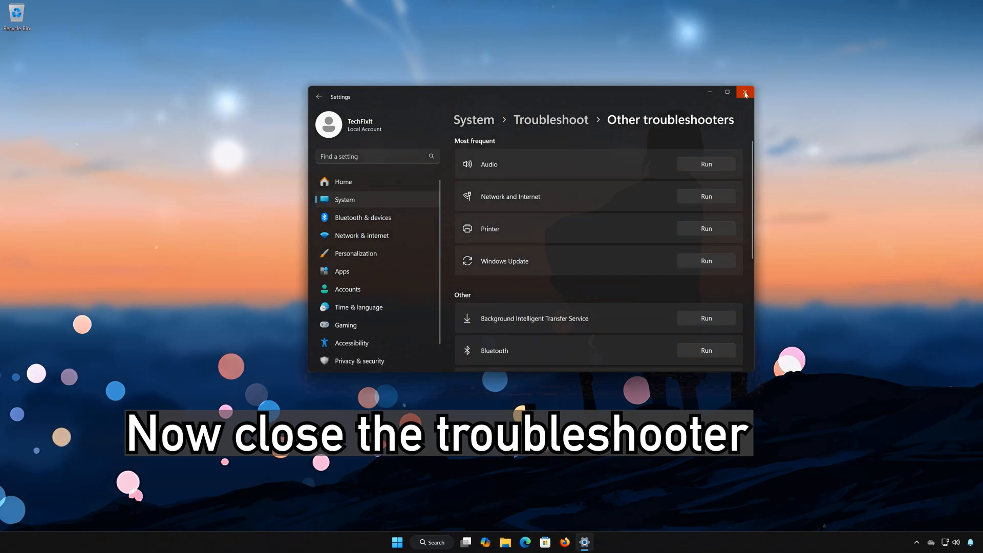
left_click(745, 92)
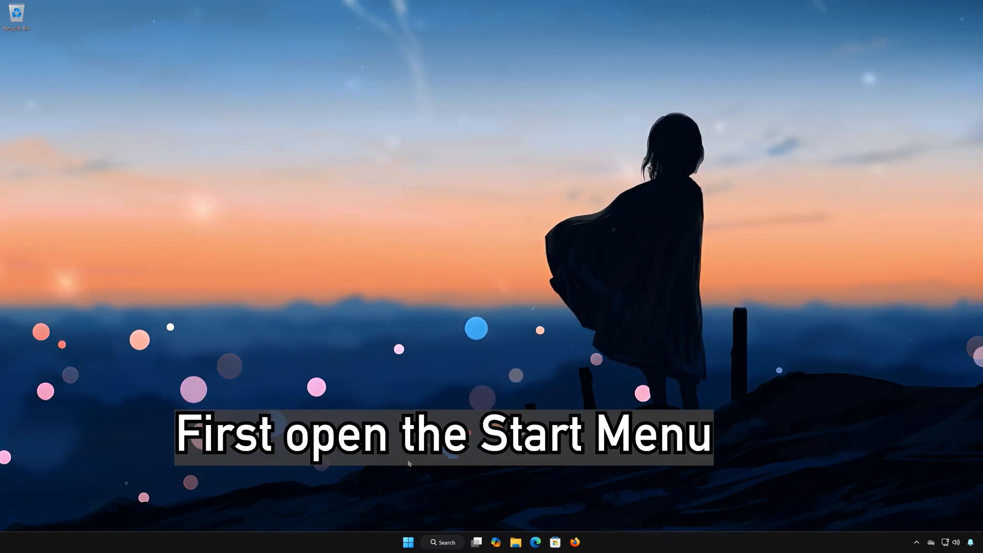
- Launch Notepad from Start search and paste the Windows Update reset script
left_click(407, 541)
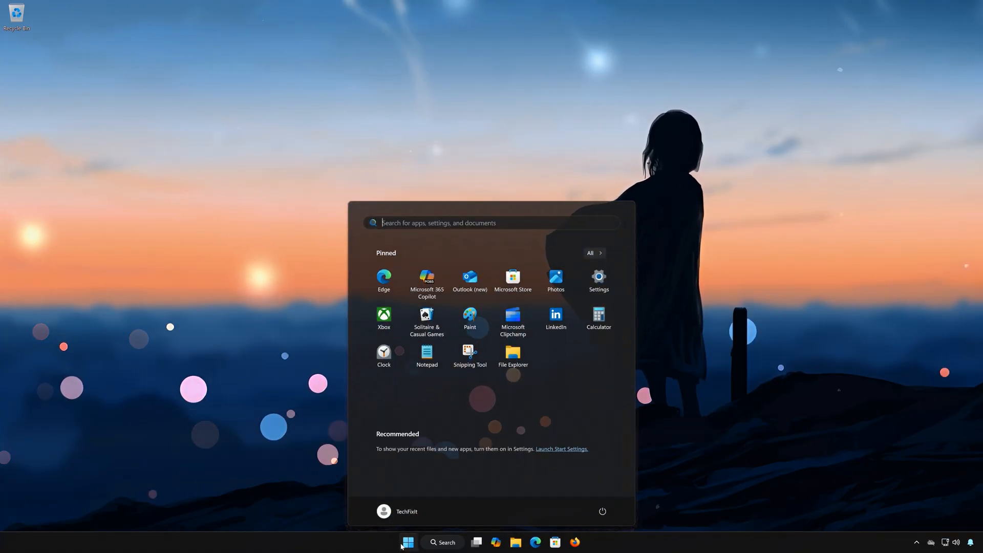
type("notepad")
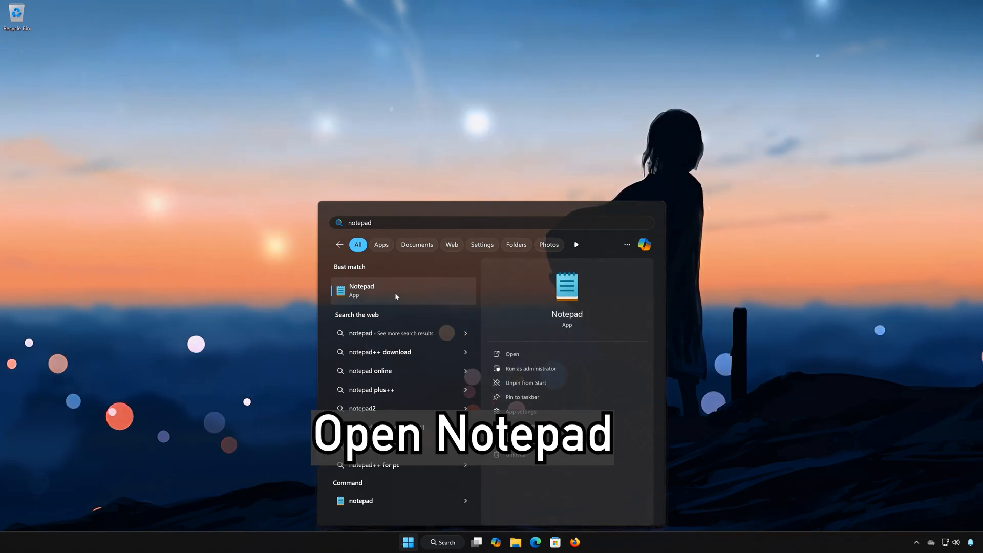
left_click(361, 290)
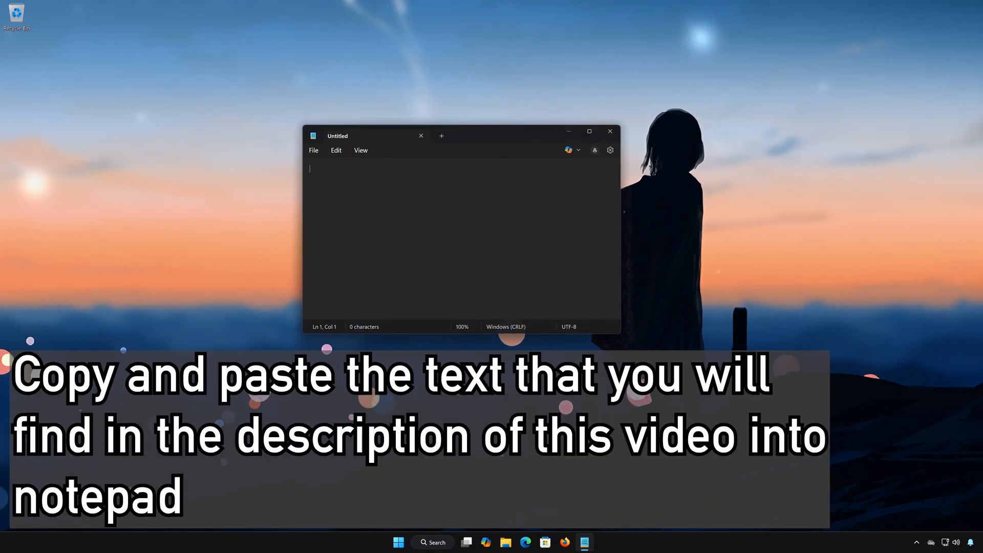
key("Ctrl+v")
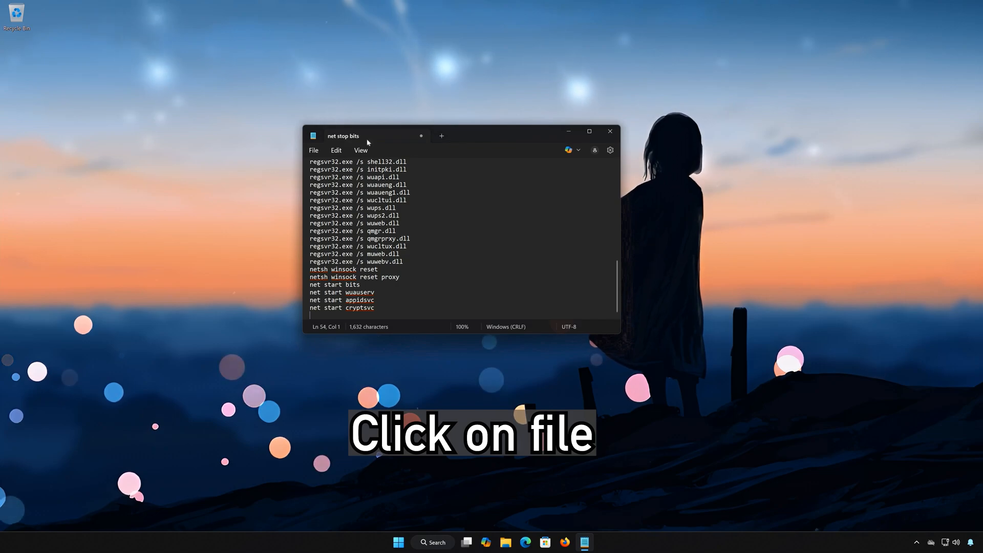
- Save the script to the desktop as fix.bat with type All files, then close Notepad
left_click(313, 150)
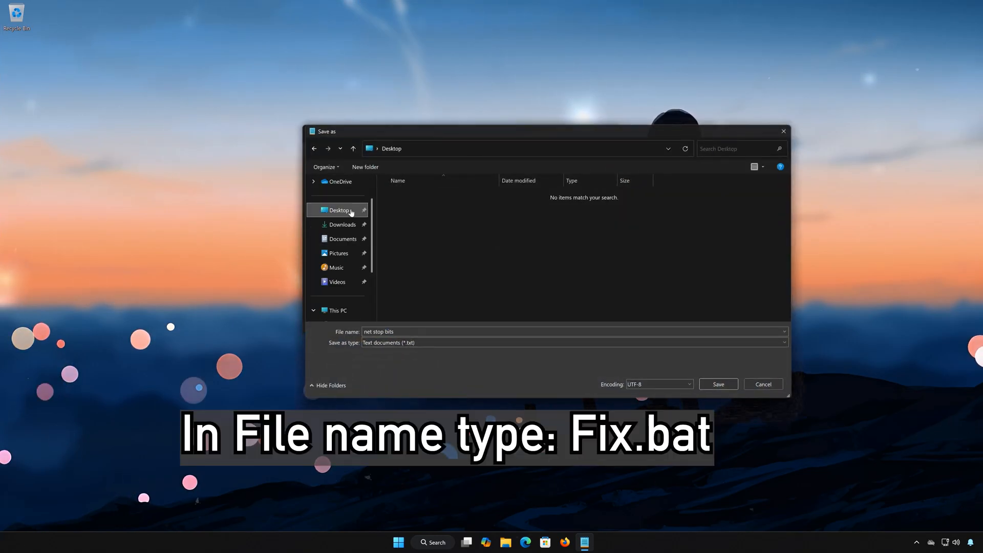
left_click(502, 332)
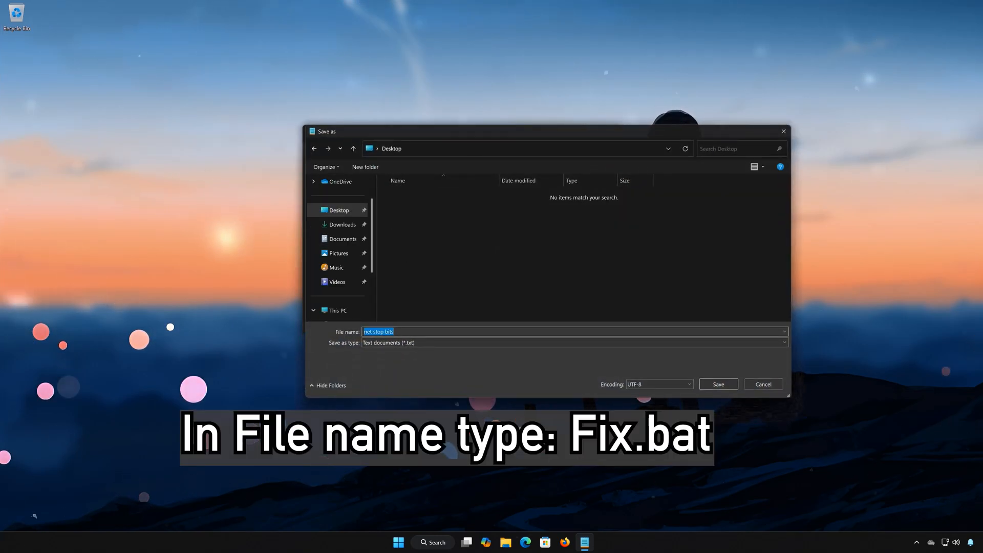
type("fix.bat")
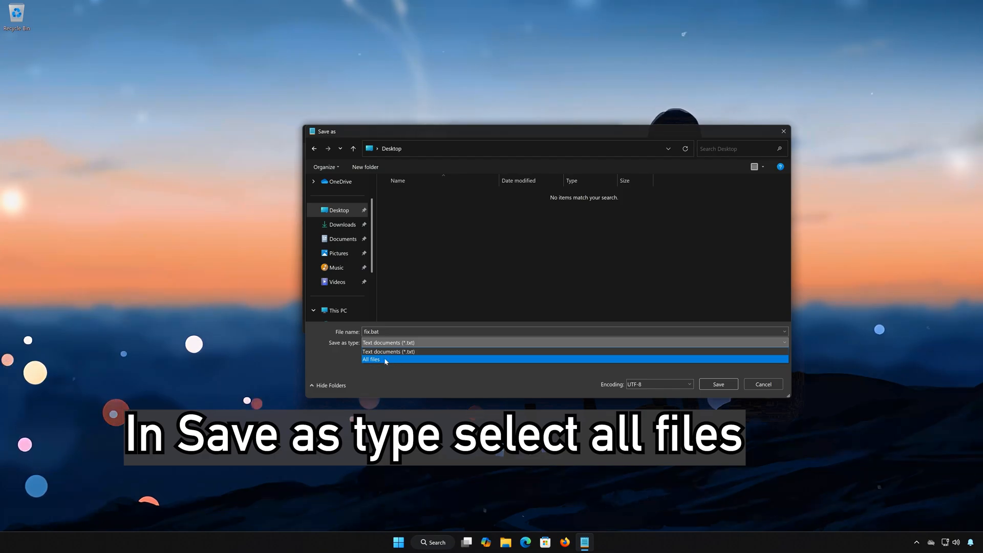
left_click(372, 359)
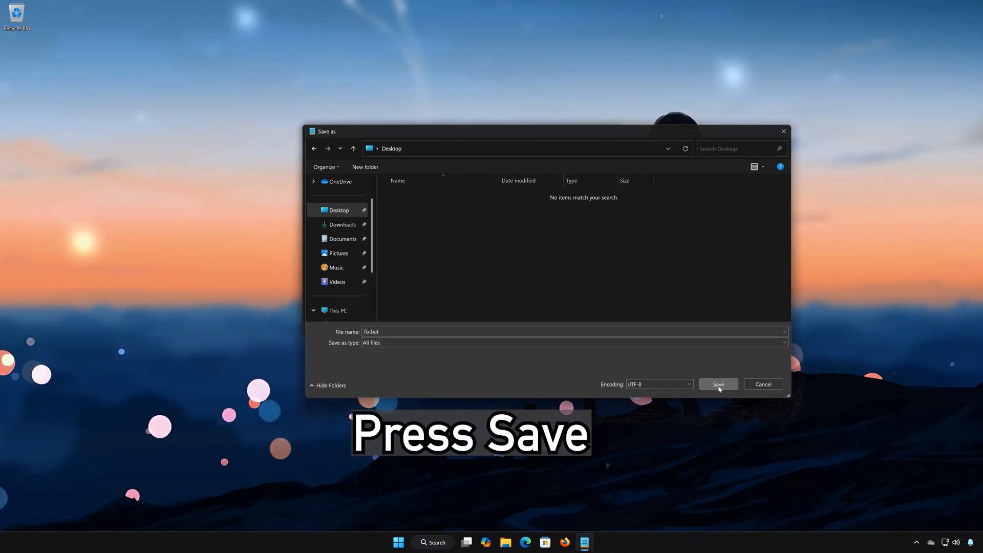
left_click(718, 384)
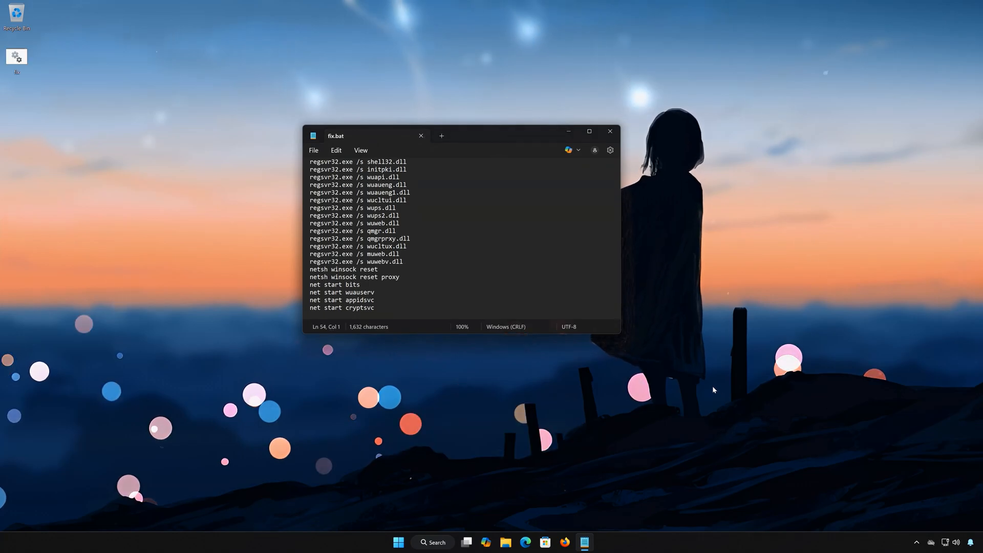
left_click(608, 131)
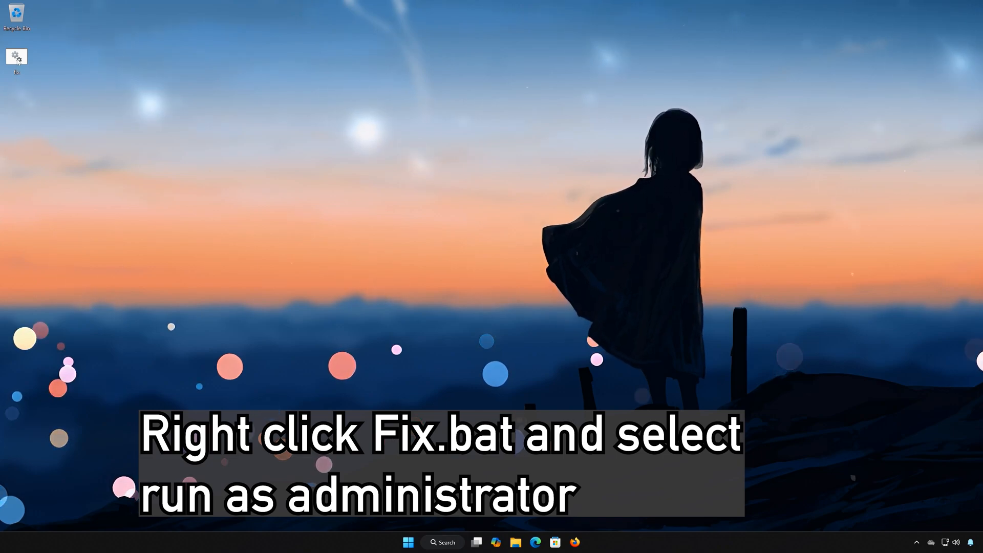
- Launch fix.bat from the desktop as administrator and approve the UAC prompt
right_click(16, 57)
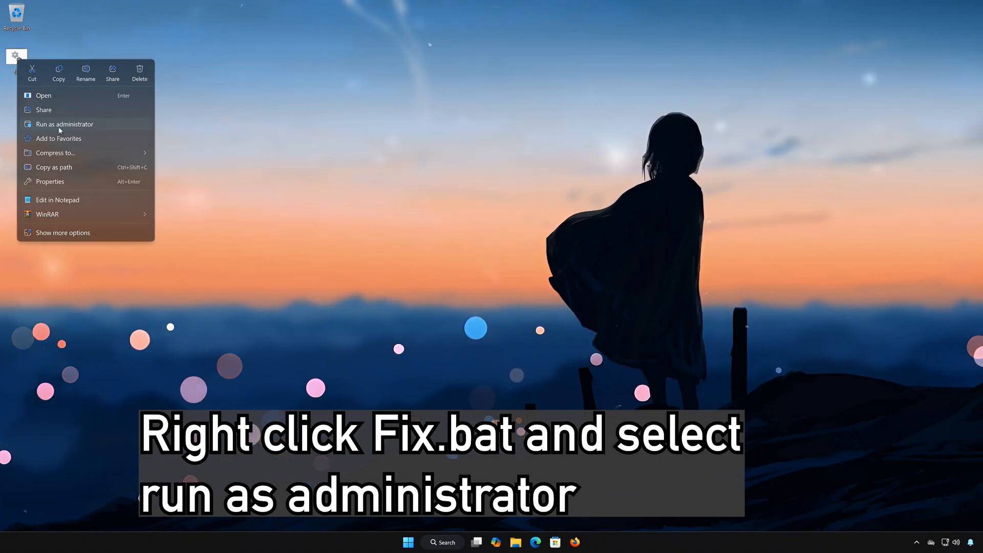
left_click(63, 124)
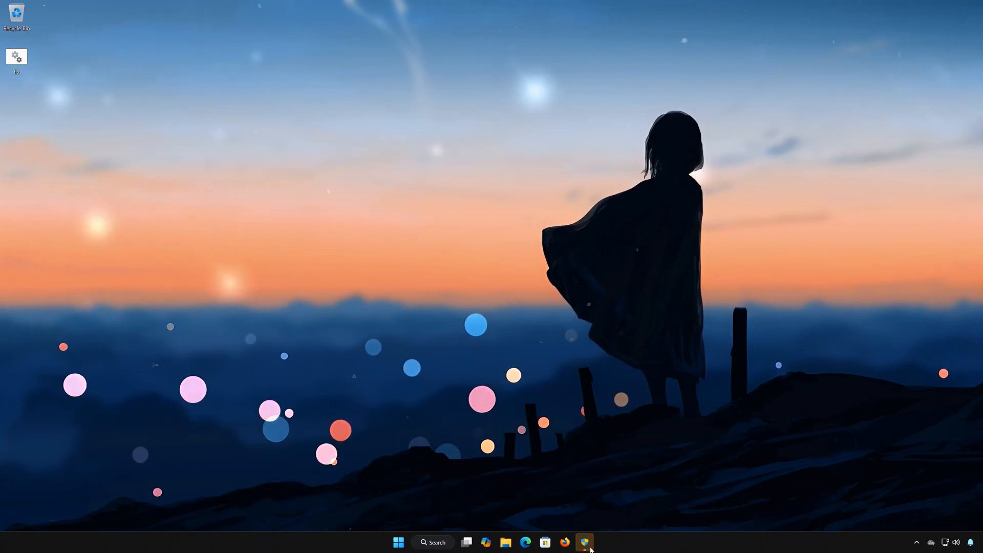
left_click(584, 543)
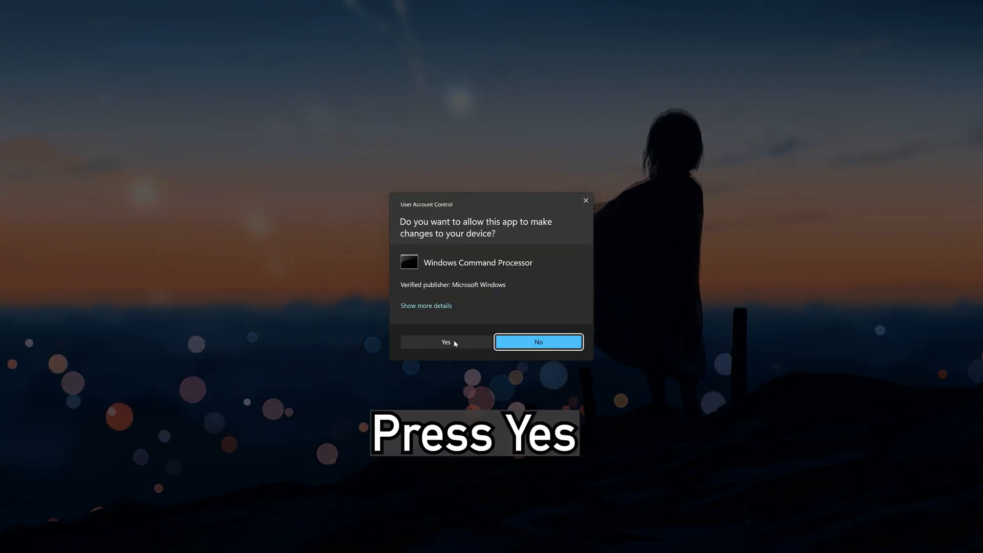
left_click(446, 342)
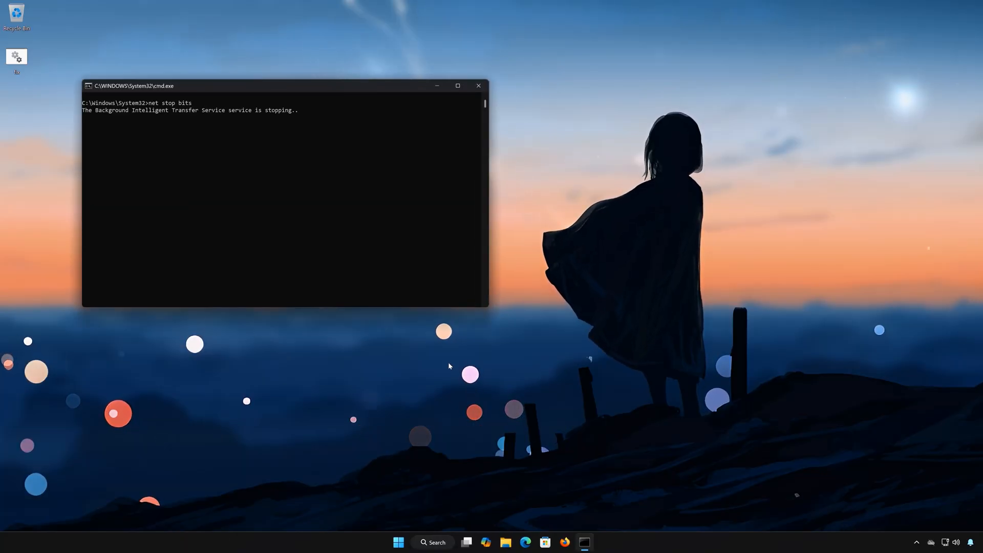
- Stop wuauserv and answer y to the script prompts to halt services and clear the Downloader cache
type("net stop wuauserv")
type("net stop appidsvc")
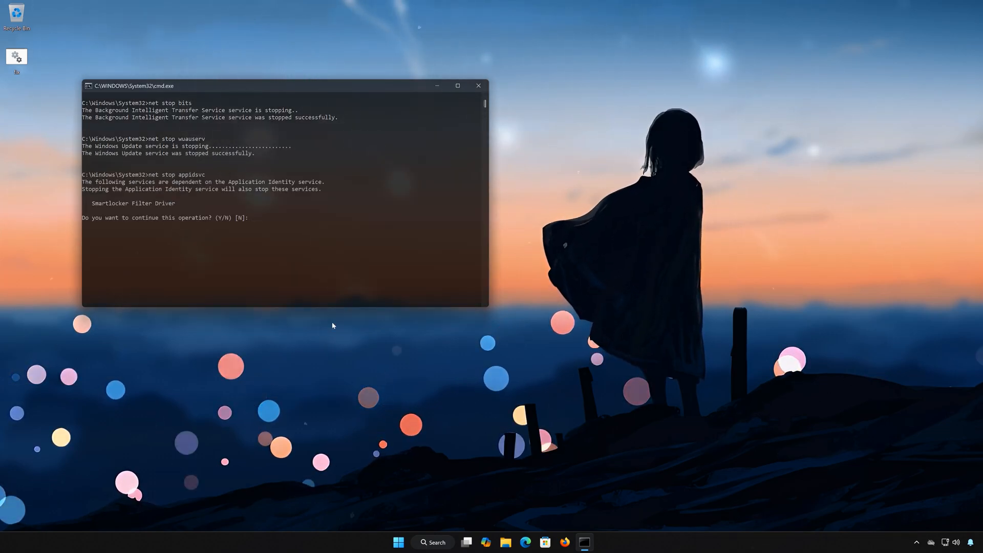
type("y")
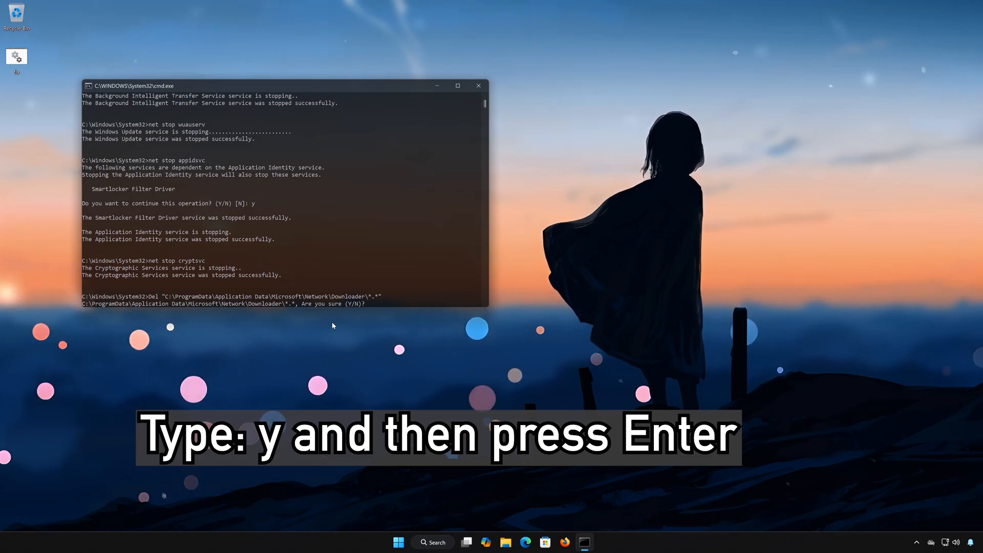
type("y")
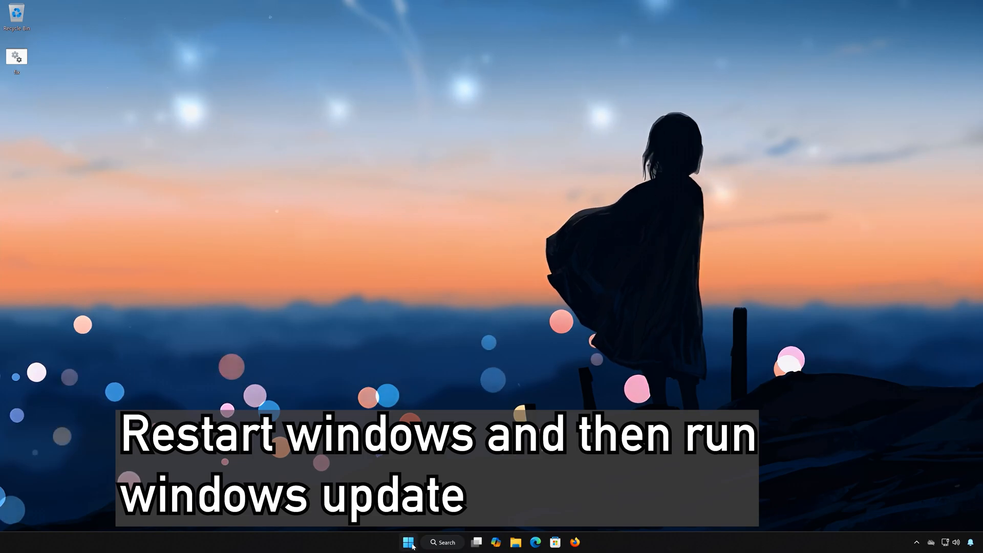
- On Microsoft's Download Windows 11 page, start the Download Now for the media creation tool
left_click(409, 543)
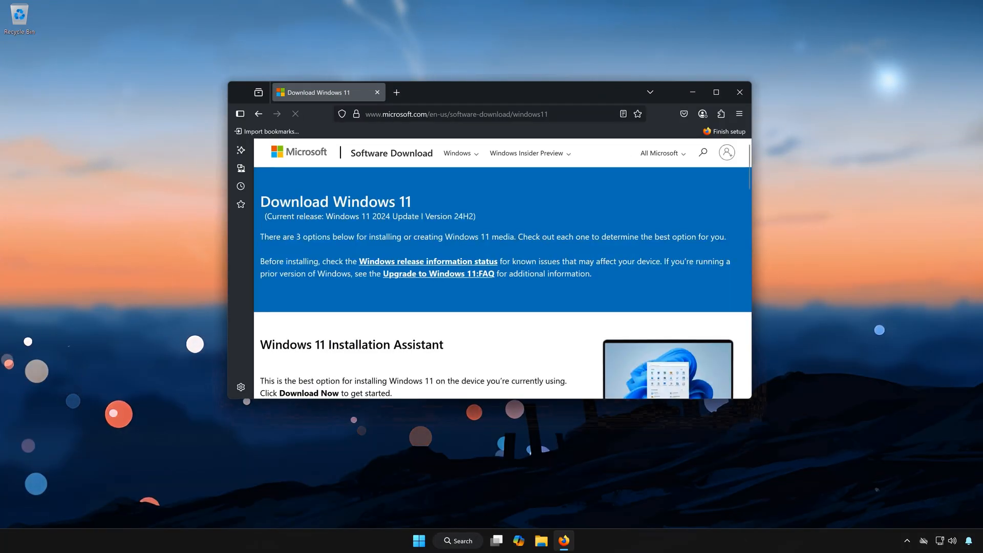
scroll("down", 3)
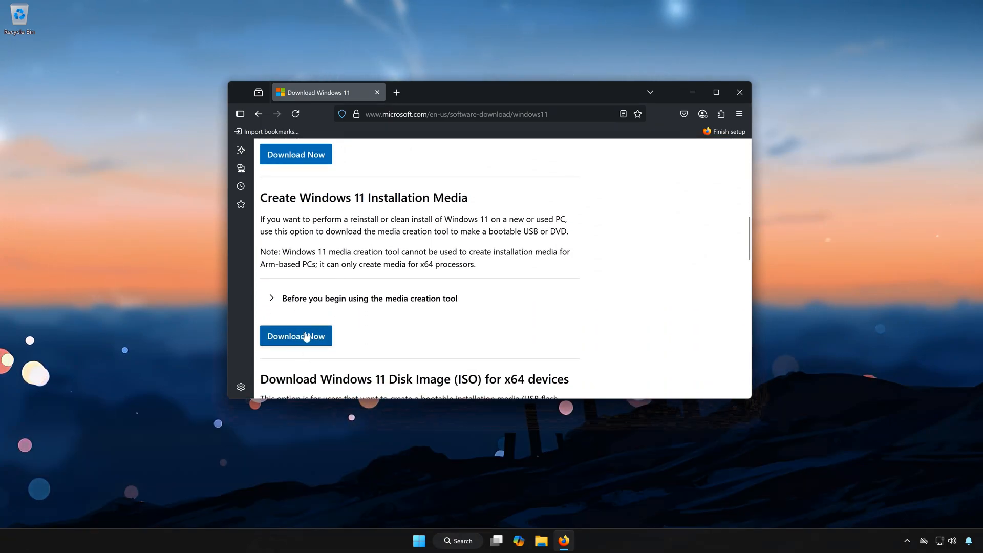
left_click(295, 336)
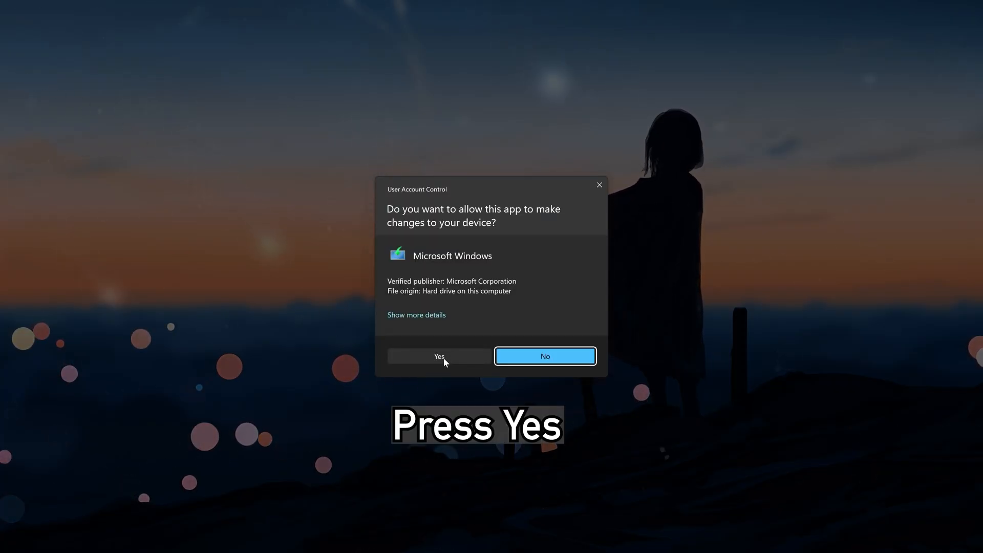
- Approve the tool, accept the license, keep recommended language/edition, and choose ISO file output
left_click(438, 356)
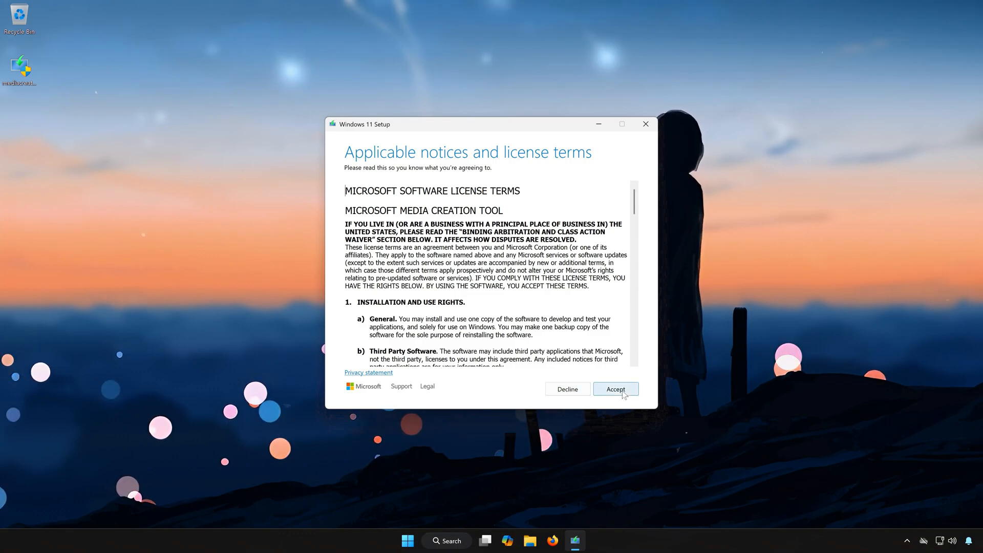
left_click(615, 389)
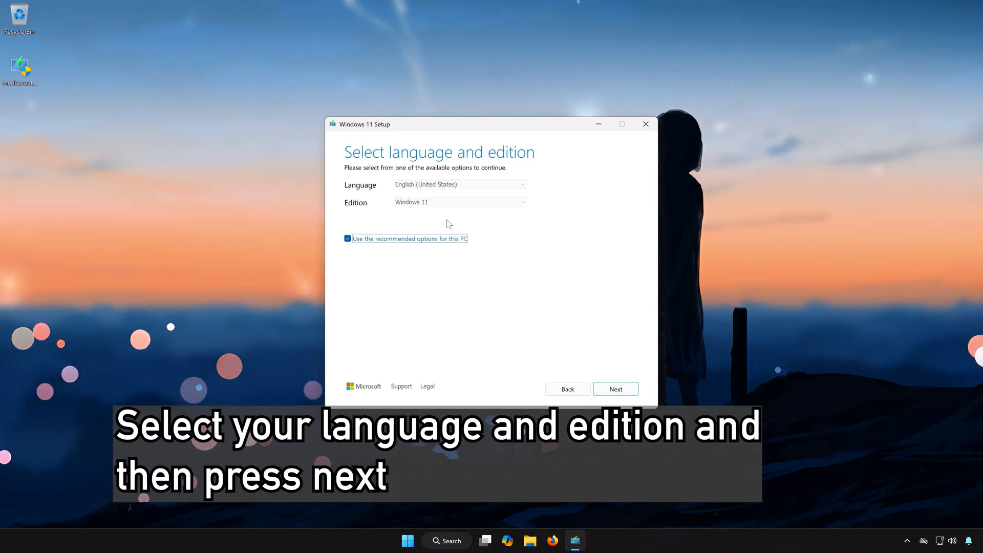
left_click(616, 389)
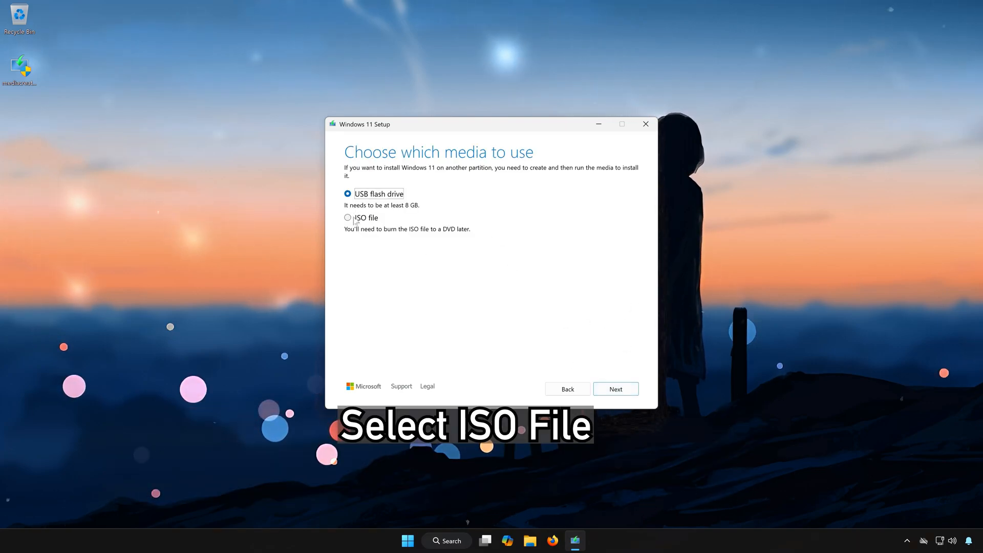
left_click(348, 217)
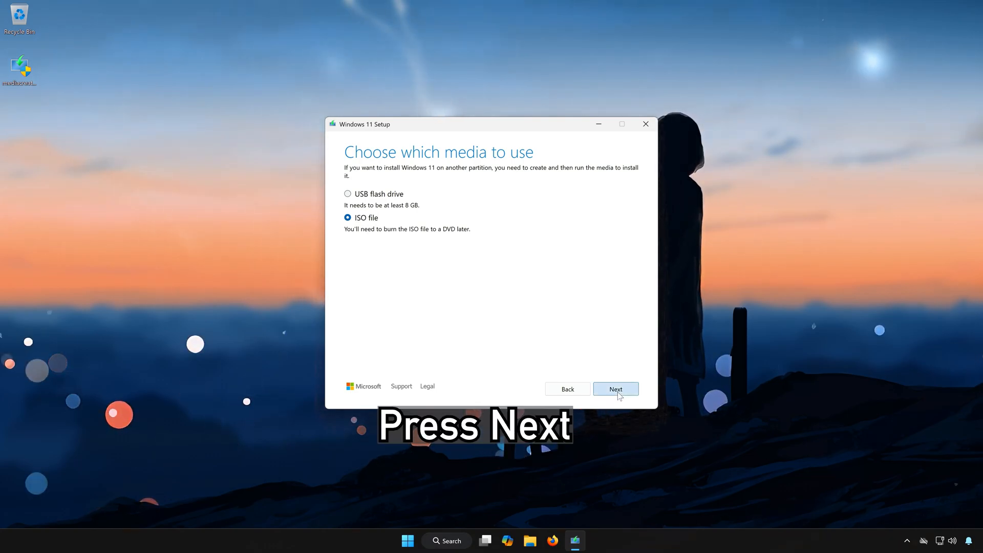
- Save the Windows 11 ISO to the Desktop and finish the media creation tool
left_click(614, 389)
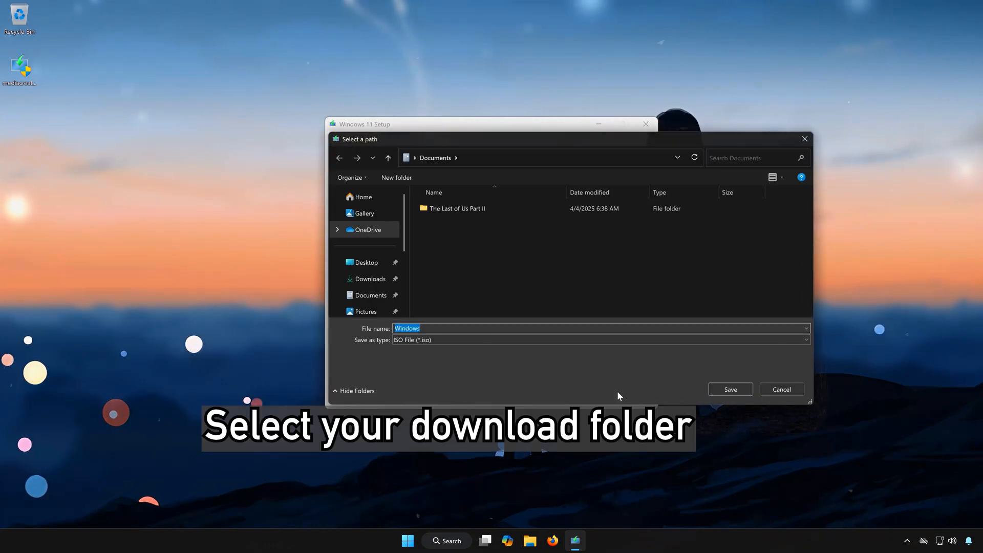
left_click(366, 262)
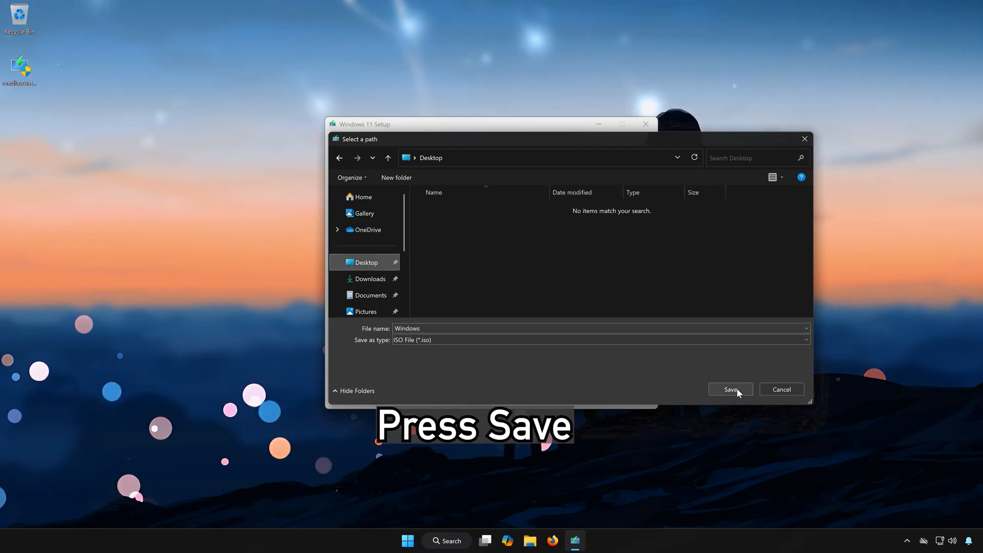
left_click(730, 389)
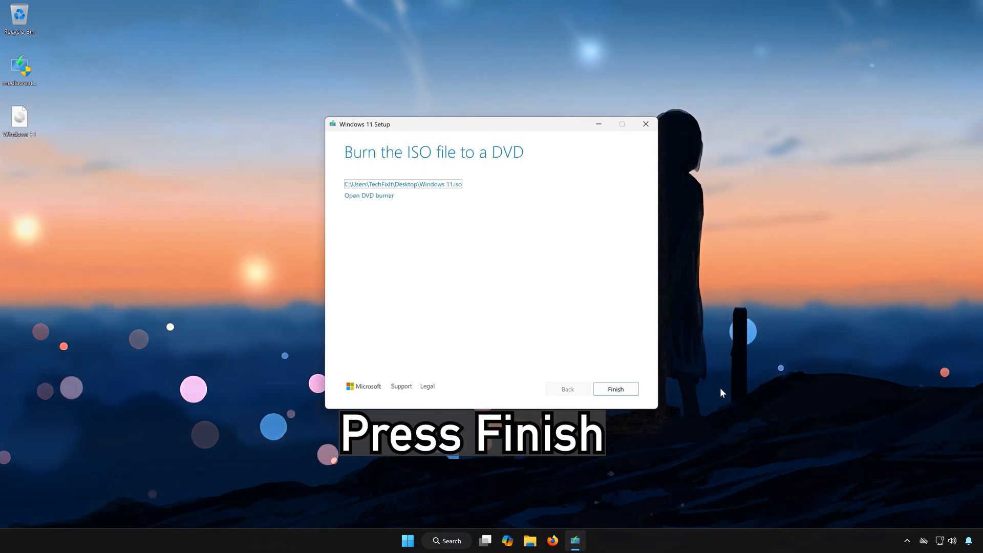
left_click(615, 389)
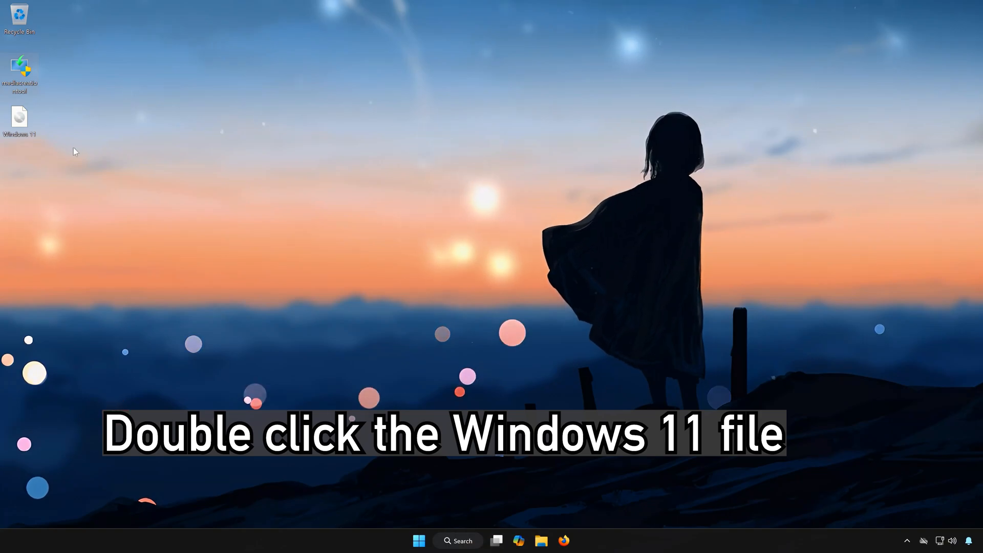
- Mount the Windows 11 ISO from the desktop and launch its setup with admin approval
double_click(19, 119)
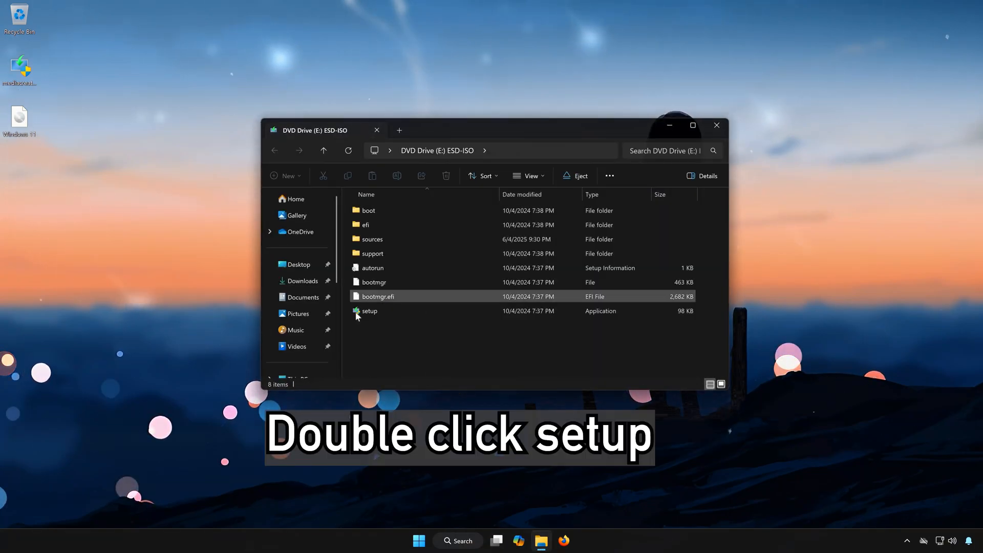
double_click(370, 311)
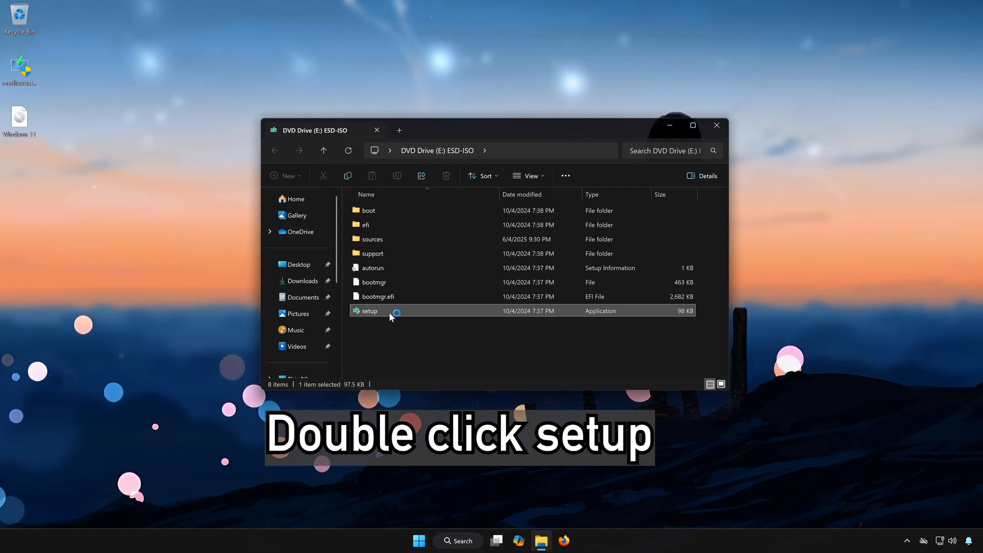
double_click(369, 310)
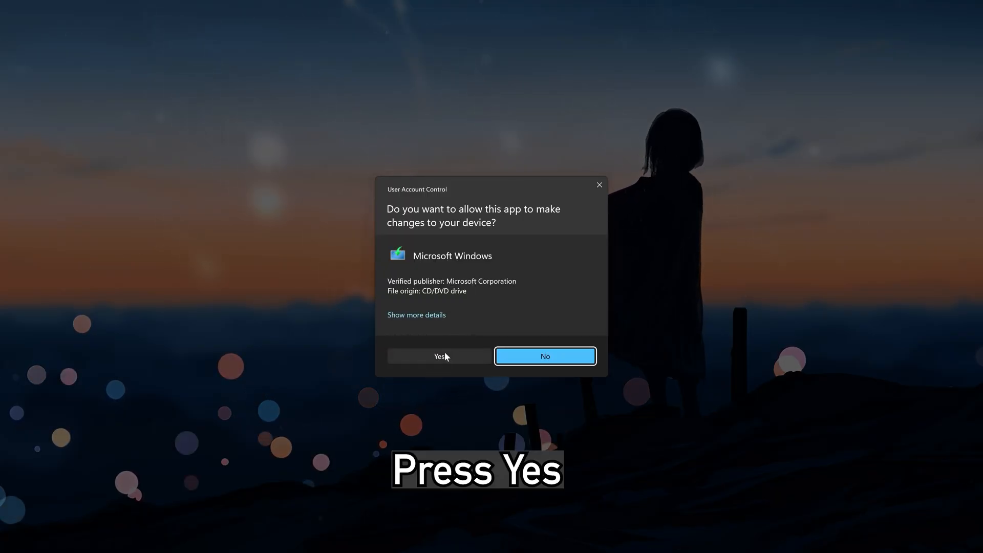
left_click(439, 357)
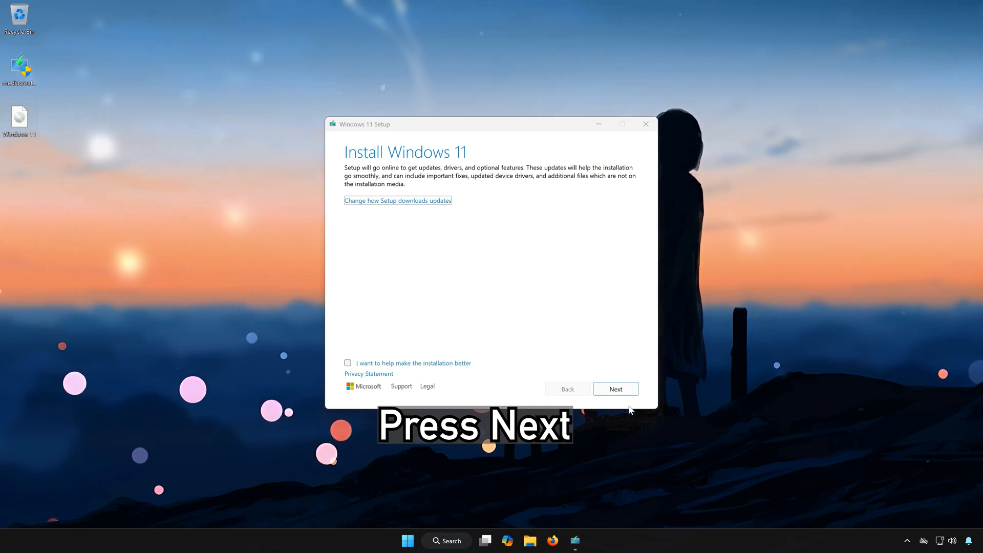
- Proceed through the PC check, accept the license, and install Windows 11 Pro keeping files and apps
left_click(615, 390)
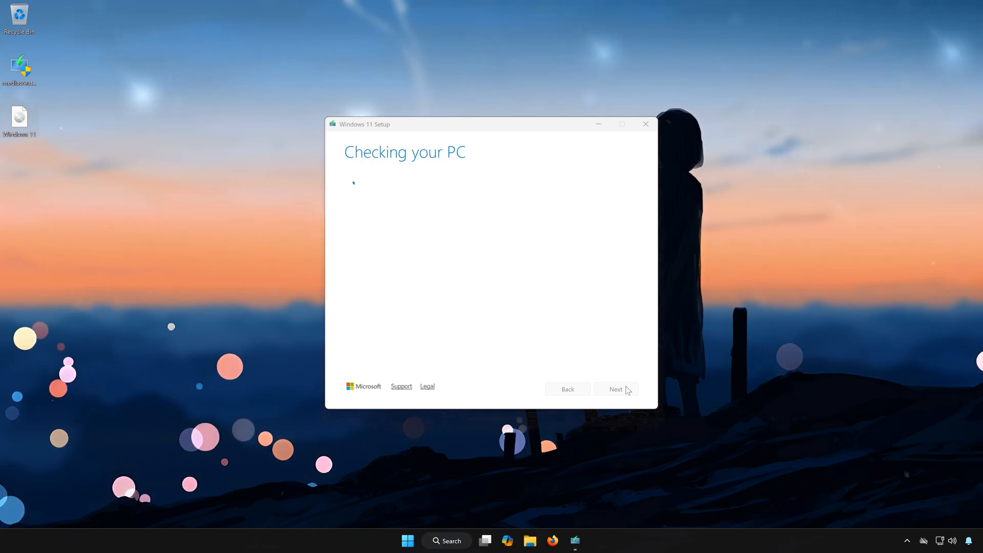
left_click(615, 389)
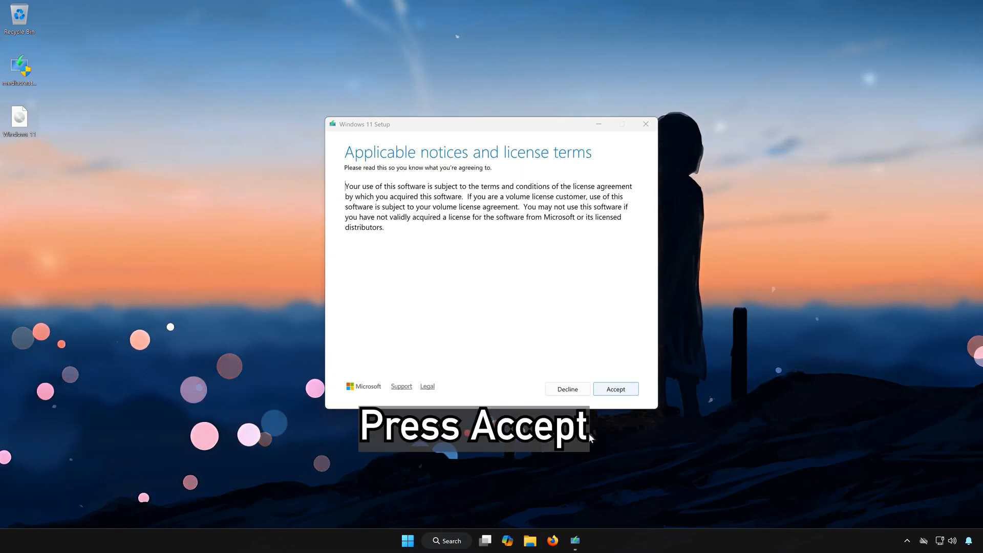
left_click(616, 389)
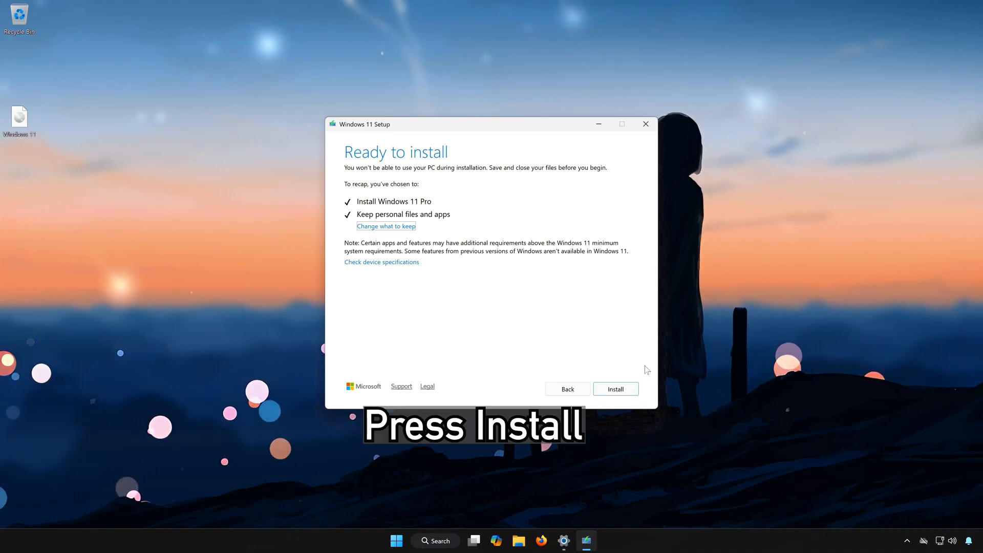
left_click(616, 389)
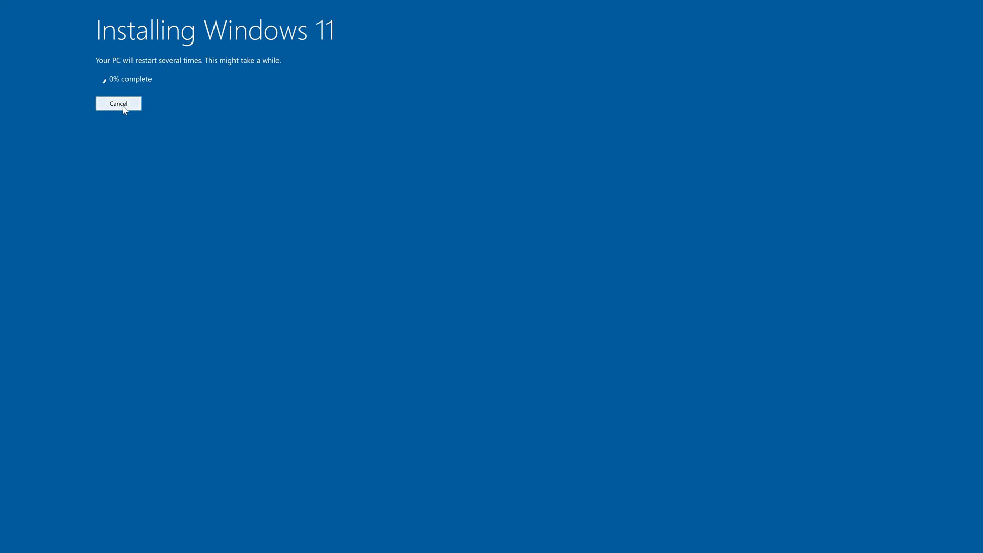
- Cancel the Windows 11 installation at 0% so setup begins exiting
left_click(118, 104)
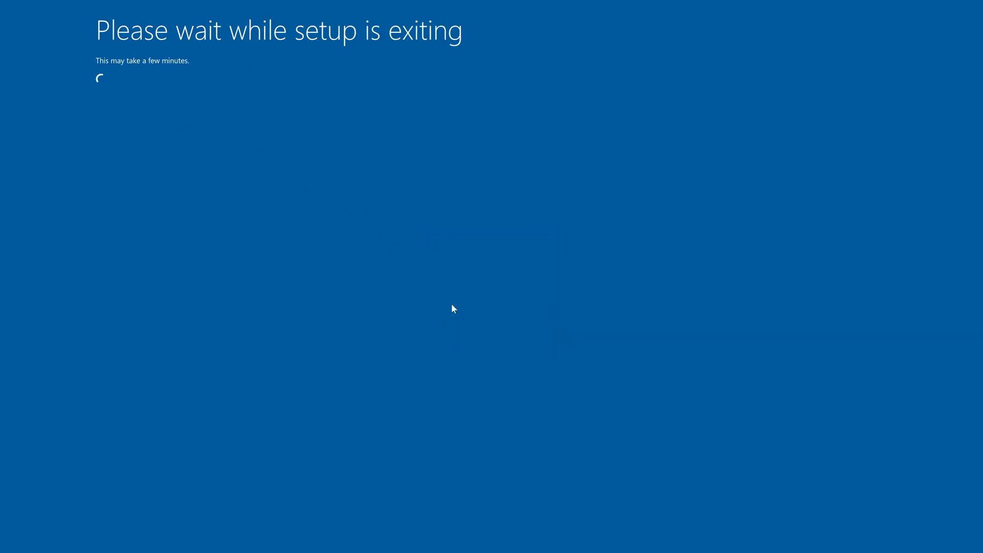
mouse_move(408, 306)
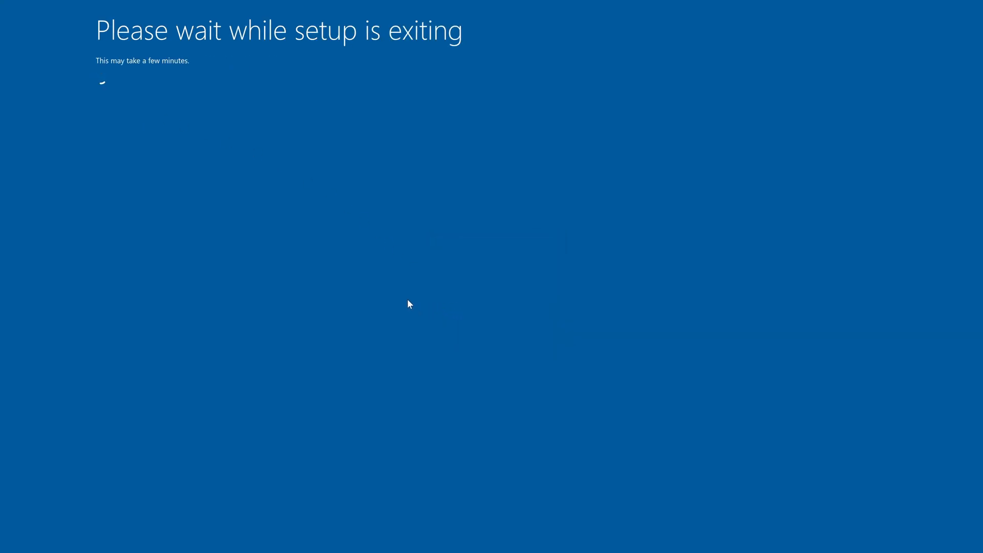